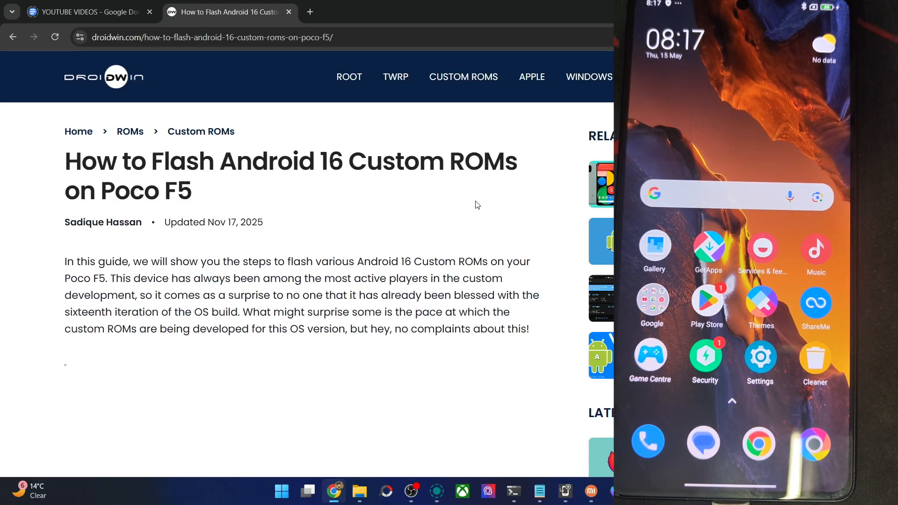
Scroll the DroidWin guide to Steps 1-2 and select 'USB Debugging' and 'OEM Unlocking' in the heading.
scroll(down, 3)
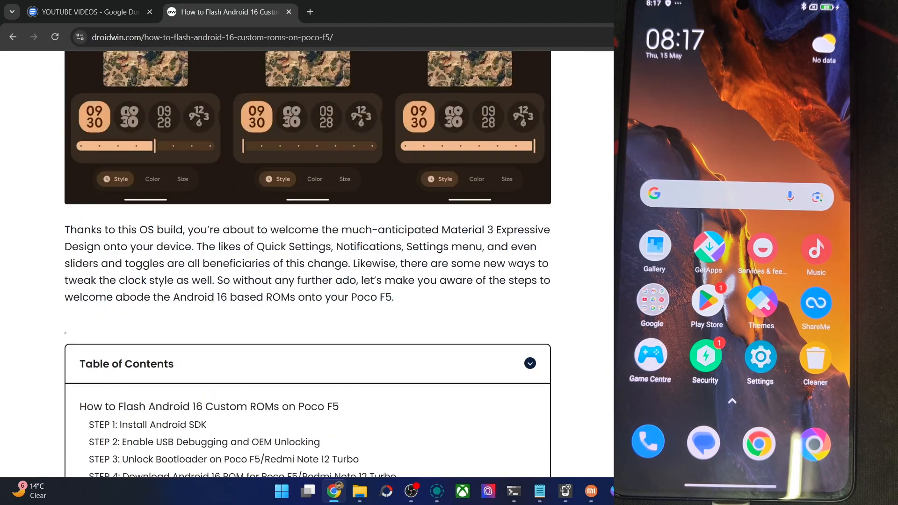
scroll(down, 3)
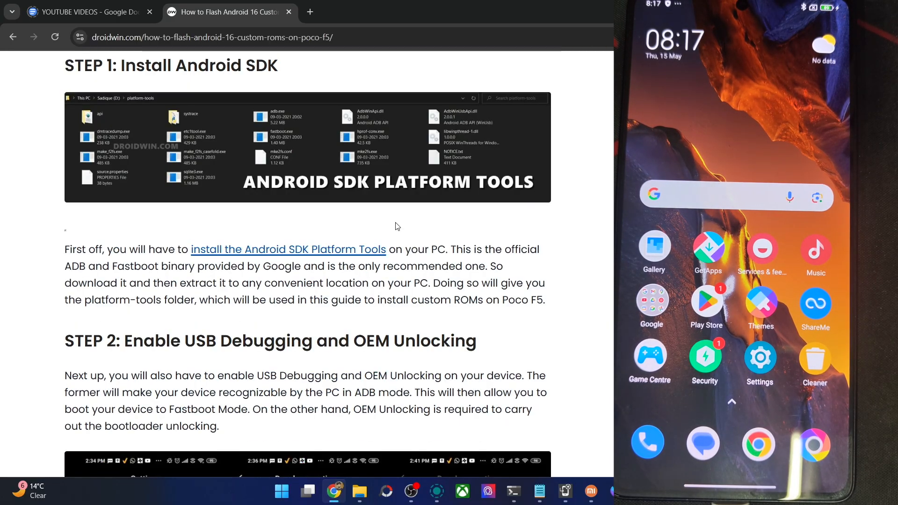
mouse_move(359, 492)
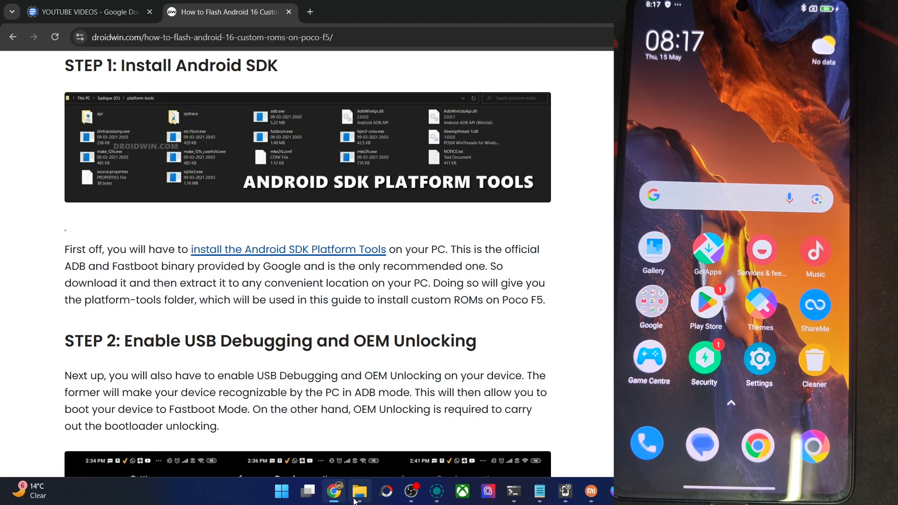
click(359, 492)
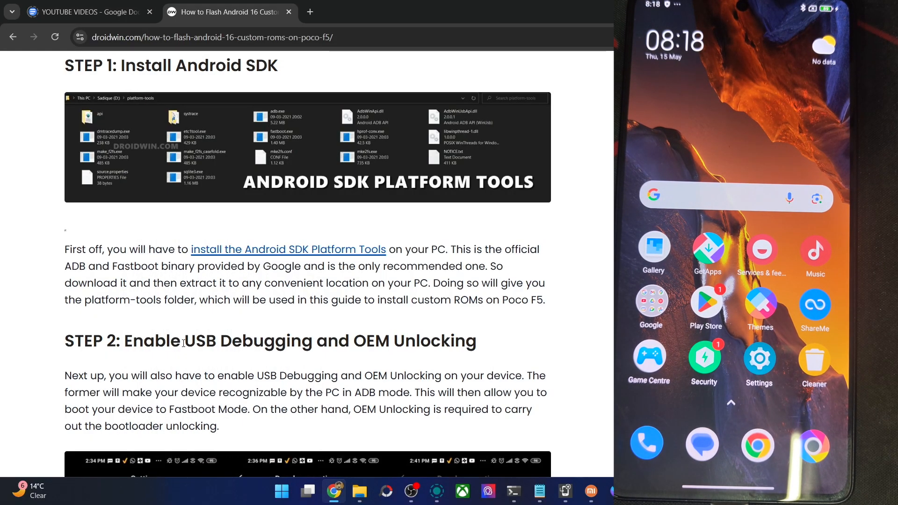
double_click(248, 341)
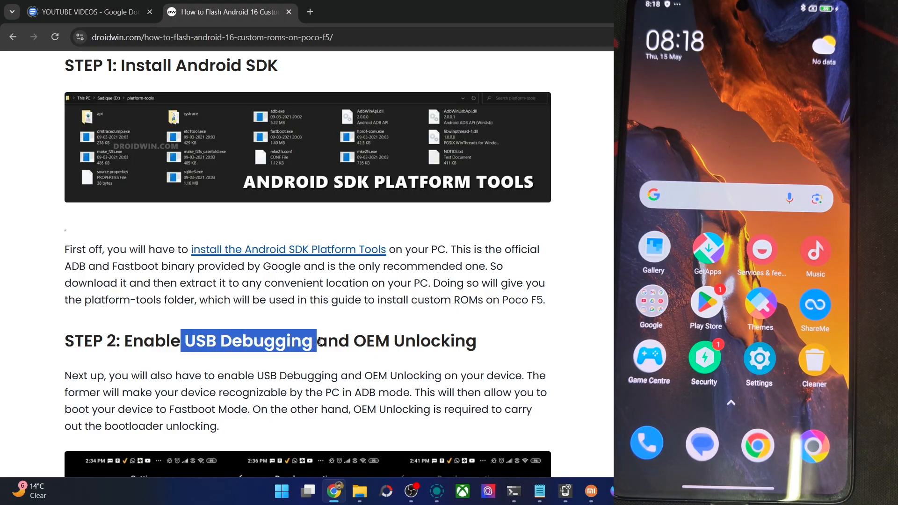
double_click(415, 341)
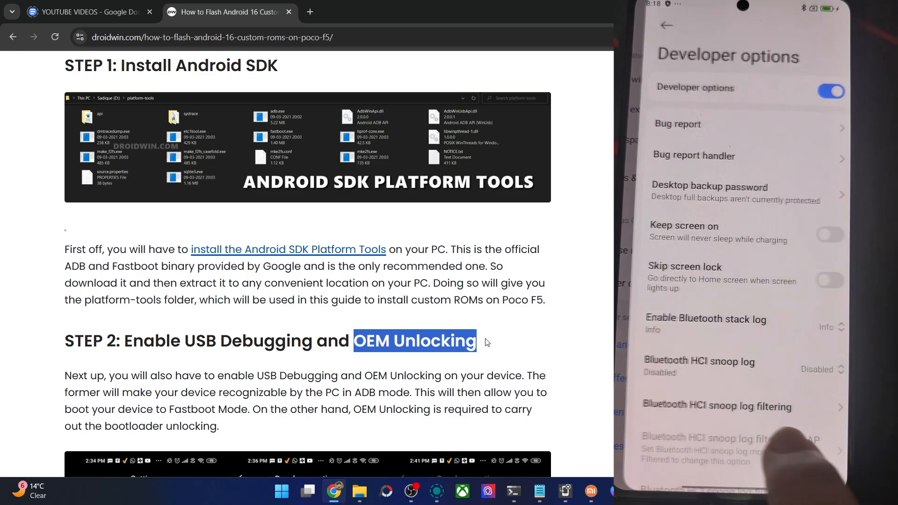
Switch on USB debugging in Developer options, accept the risk warning, and always allow this computer.
scroll(up, 3)
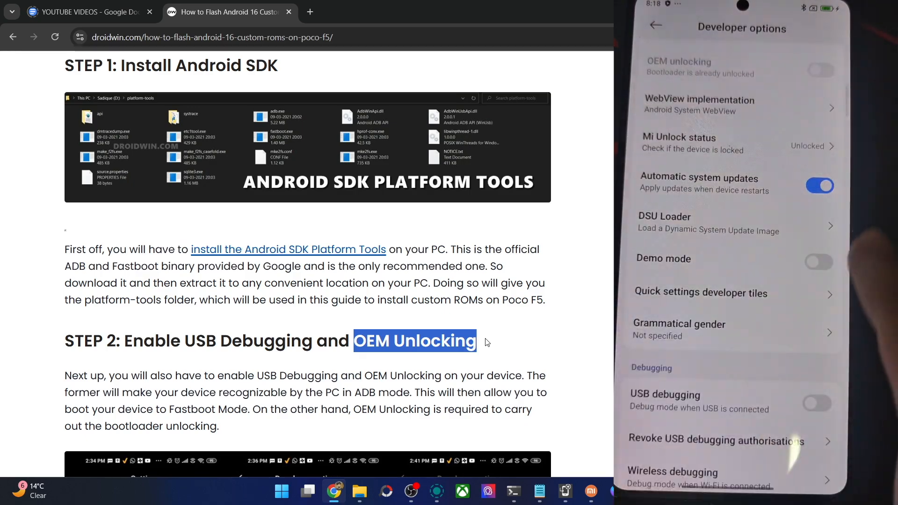
click(816, 402)
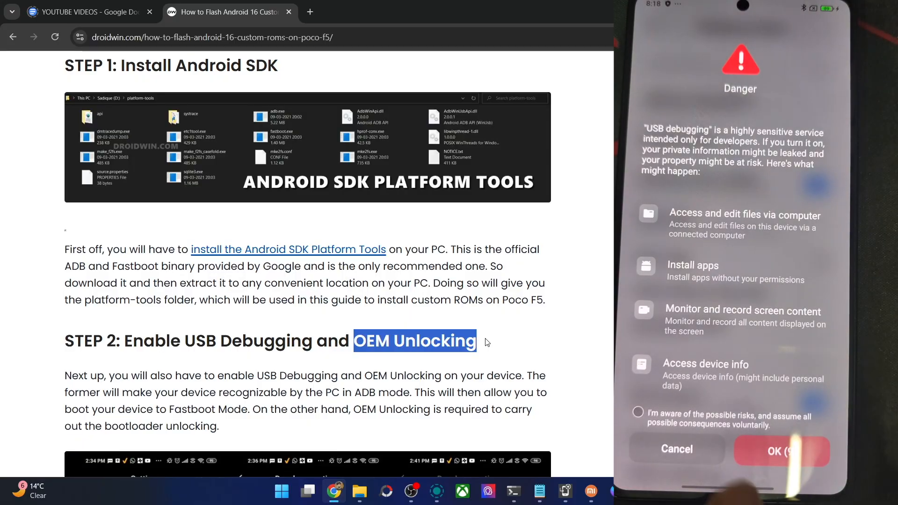
click(638, 413)
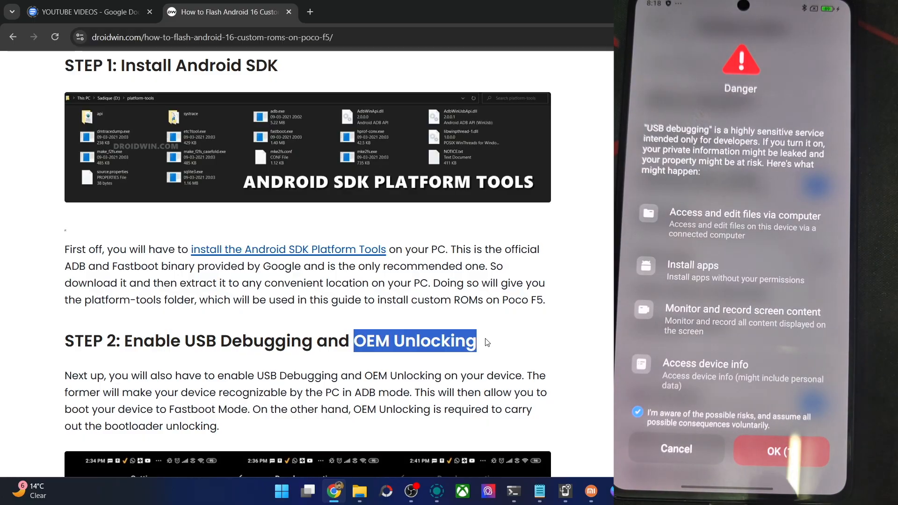
click(780, 452)
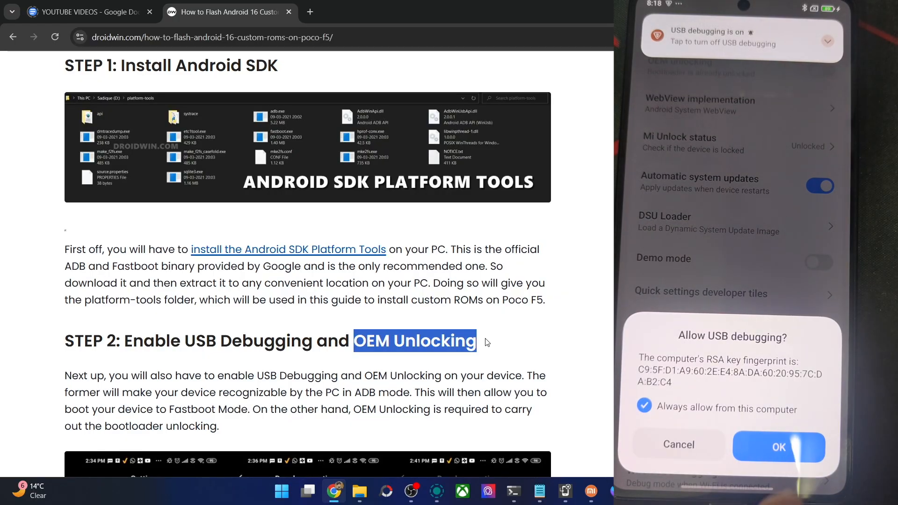
click(778, 446)
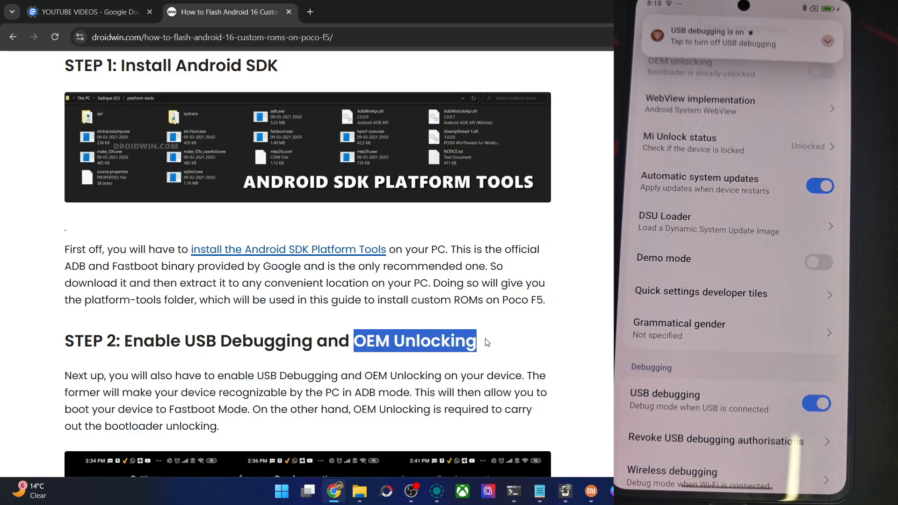
Run 'adb devices' in the platform-tools Command Prompt to list the attached phone.
click(360, 492)
text(adb devic)
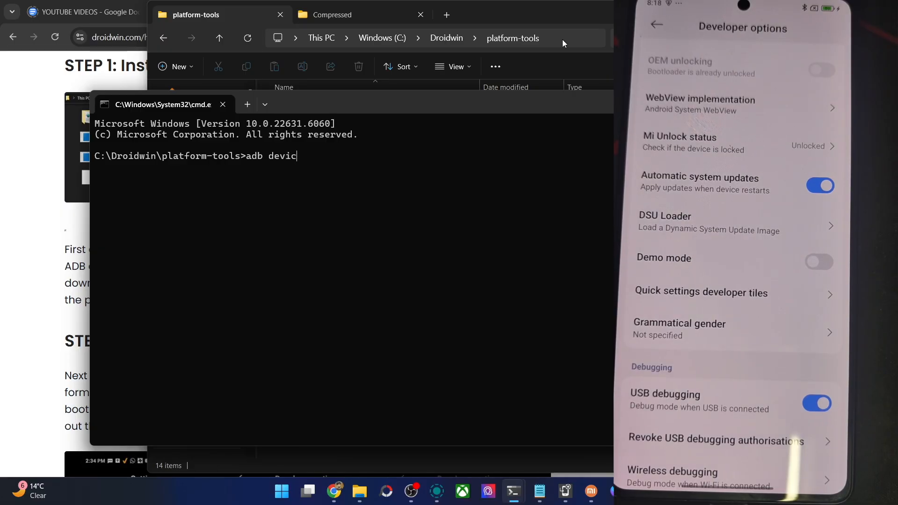
key(Return)
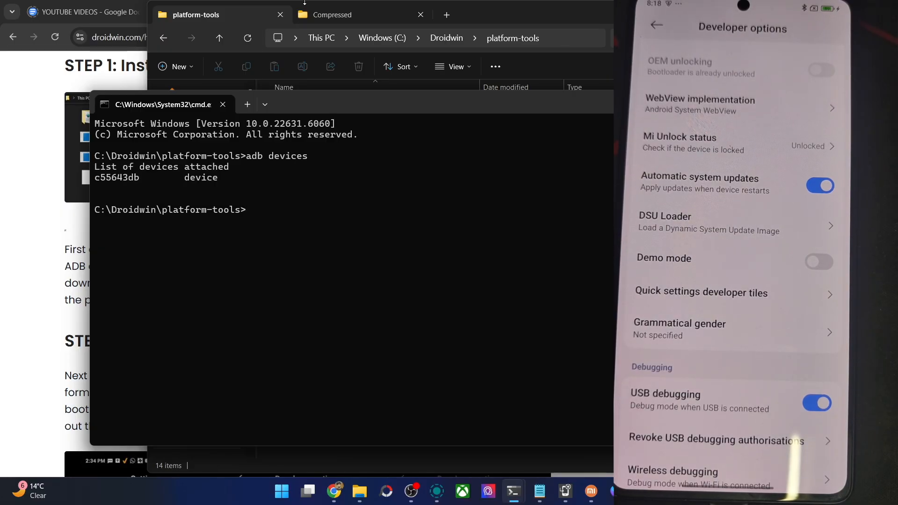
mouse_move(113, 267)
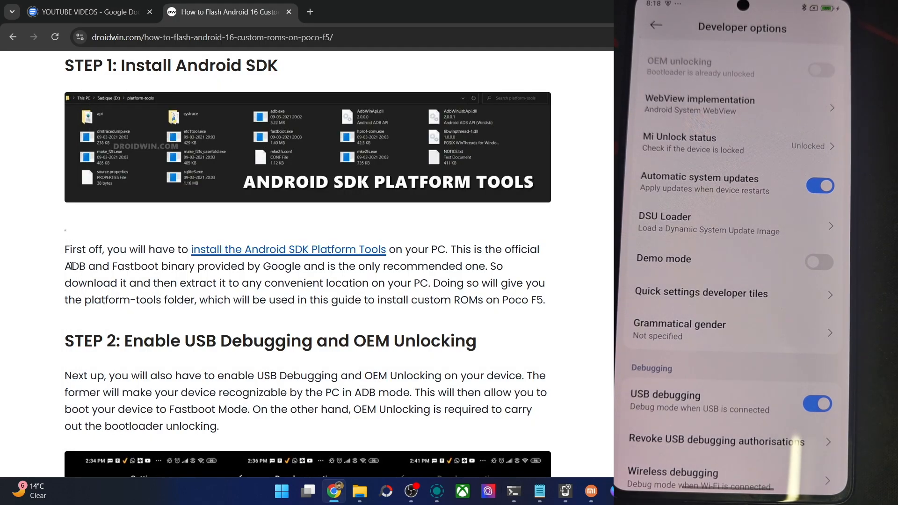
Skim the bootloader unlock articles, close the HyperOS bypass tab, and scroll the guide to Step 4 ROM downloads.
scroll(down, 3)
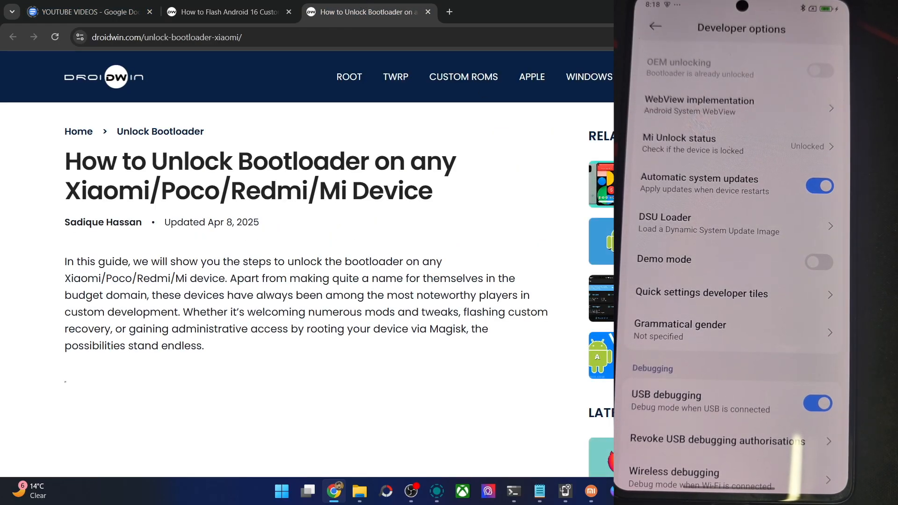
scroll(down, 3)
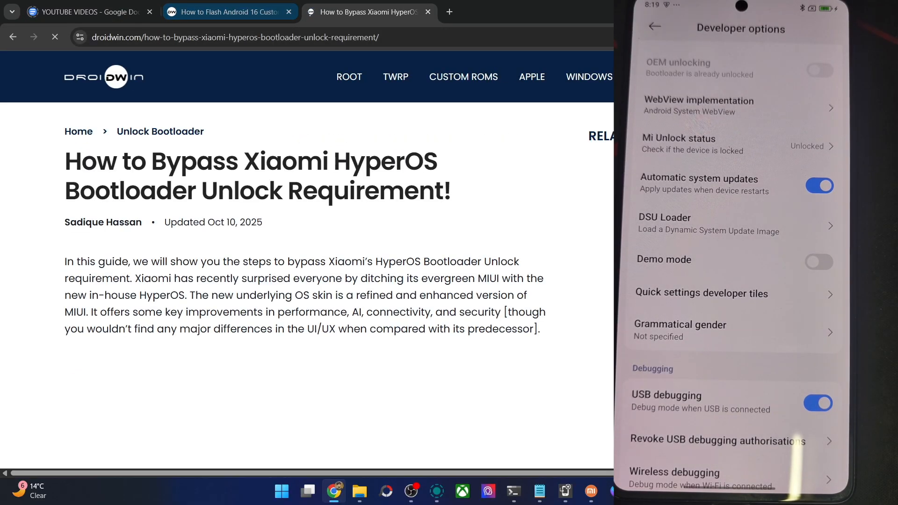
scroll(down, 3)
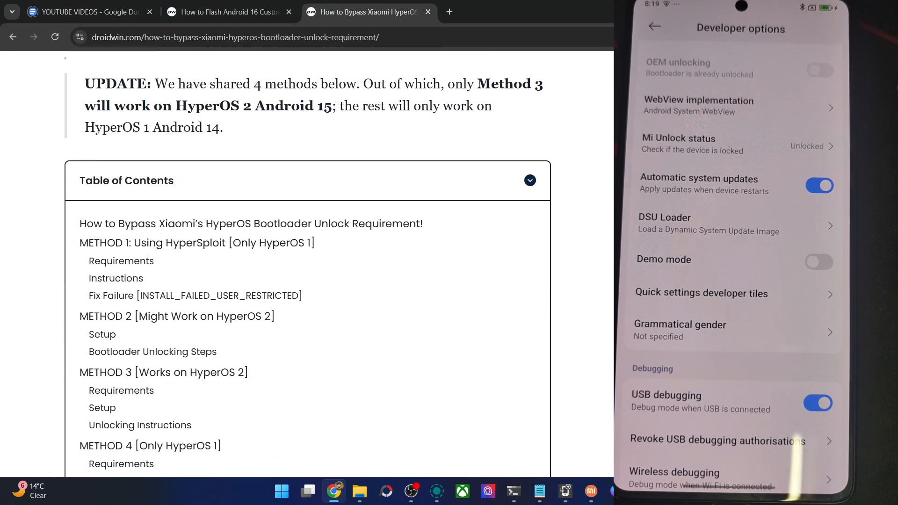
mouse_move(215, 242)
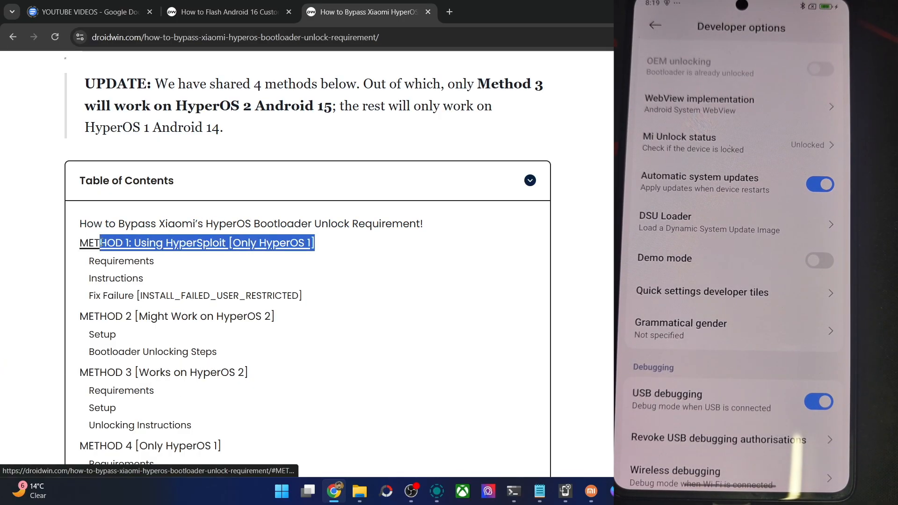
click(428, 11)
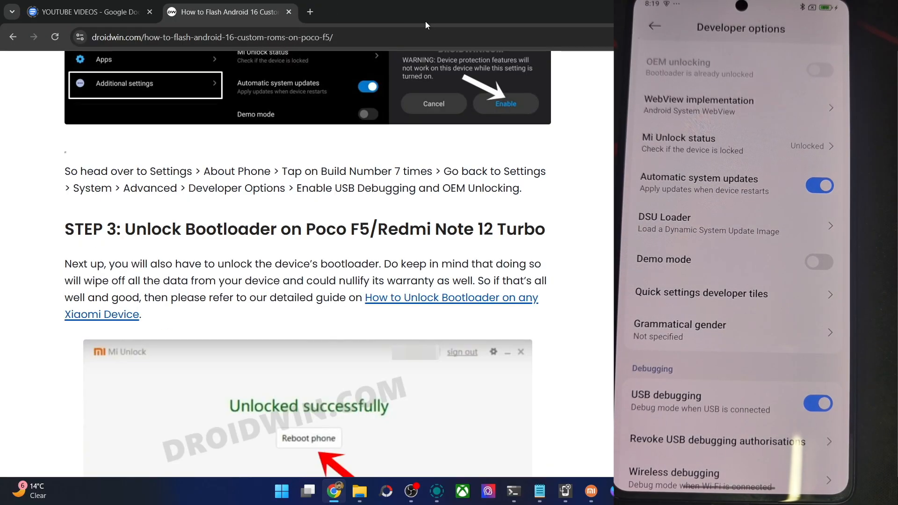
scroll(down, 3)
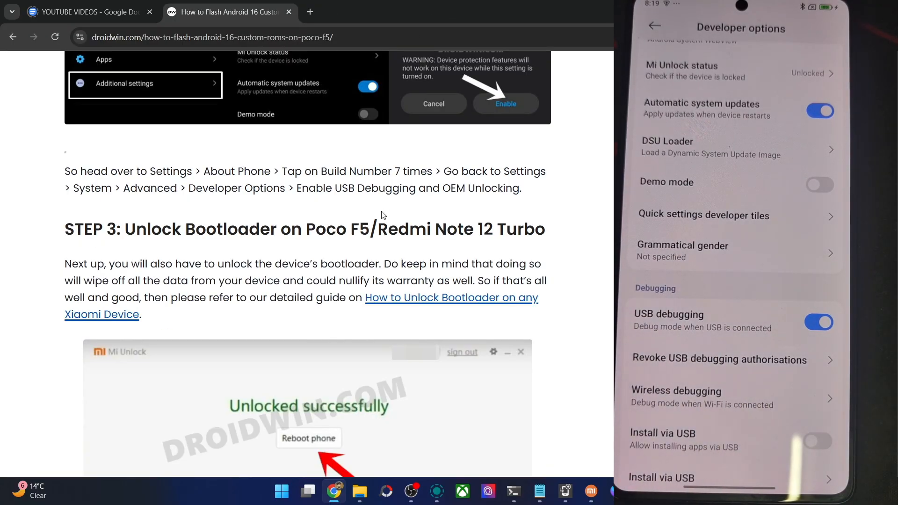
scroll(down, 3)
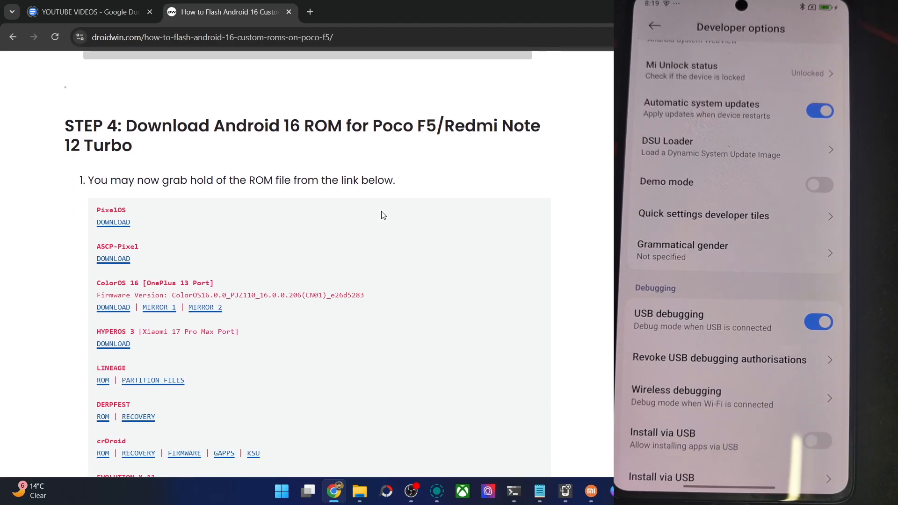
mouse_move(338, 460)
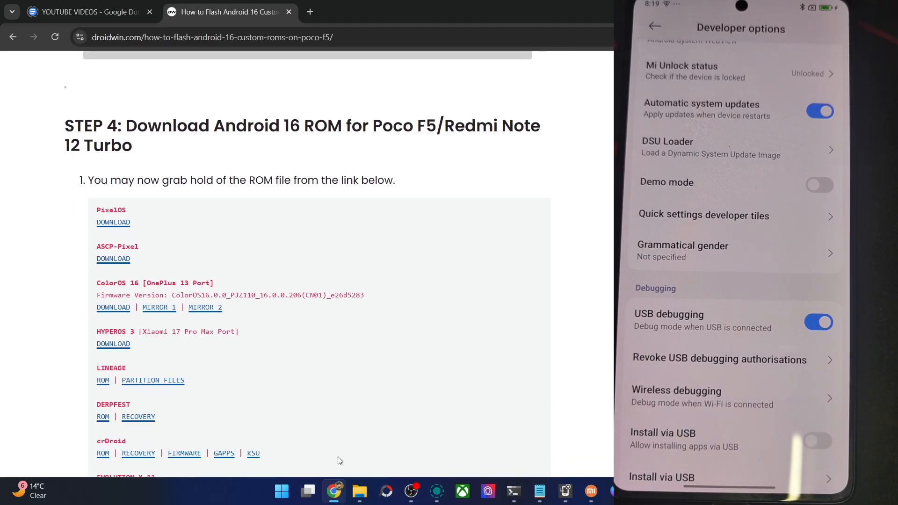
click(359, 491)
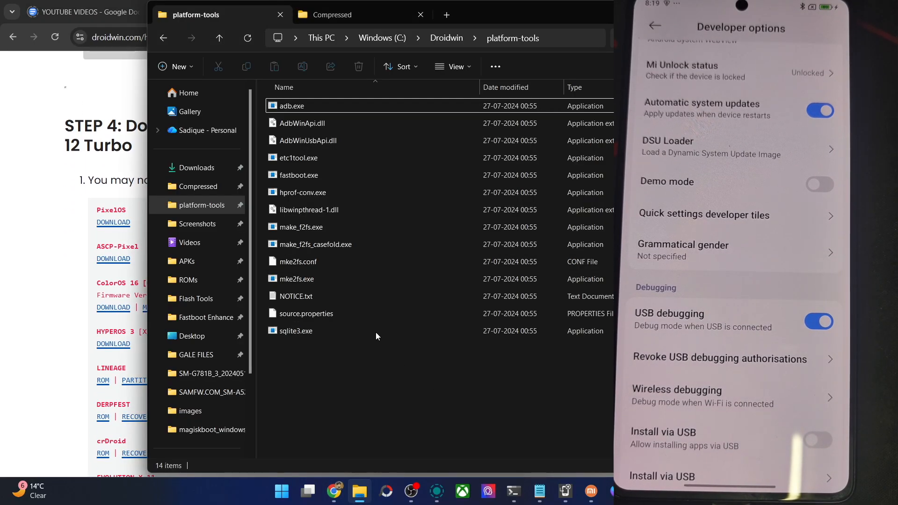
click(333, 15)
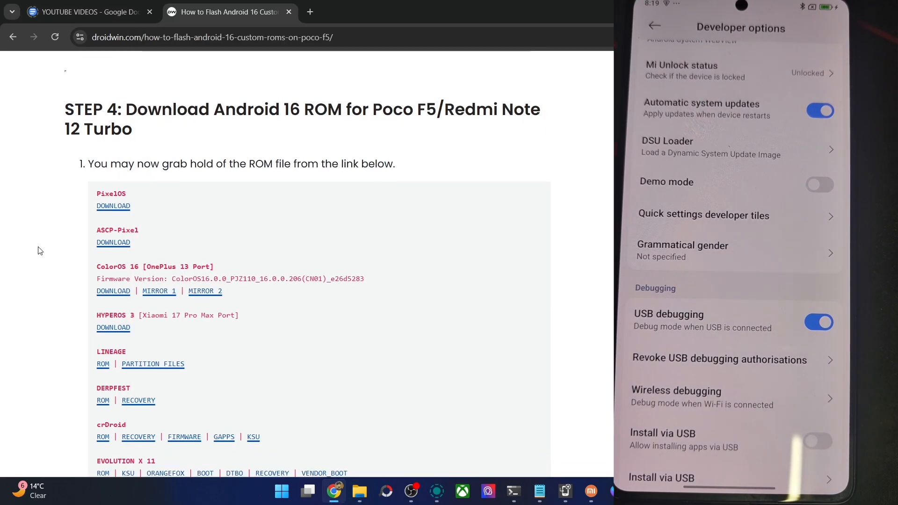
scroll(down, 3)
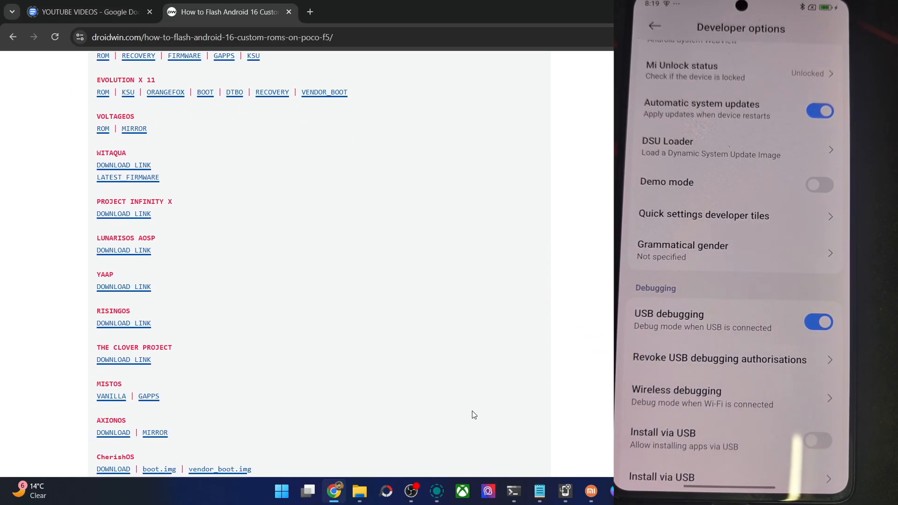
Run 'adb reboot bootloader' to send the phone into fastboot mode.
click(512, 491)
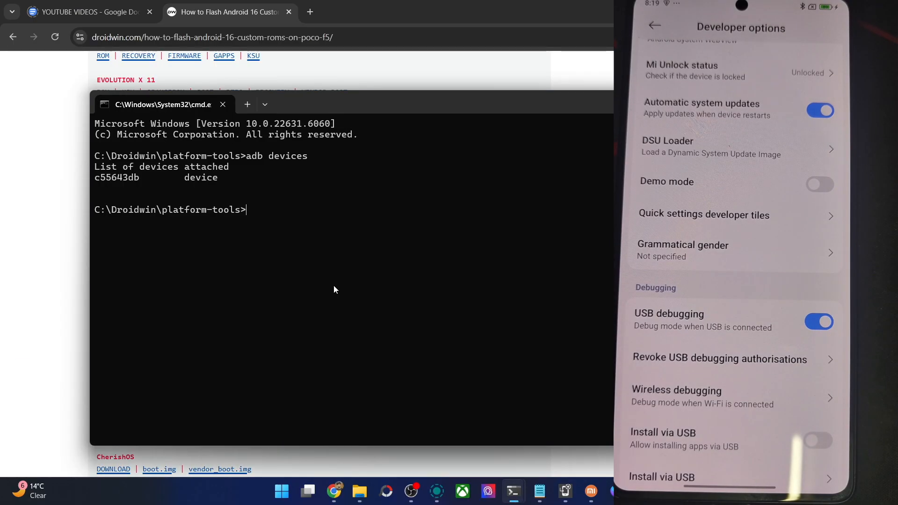
text(adb re)
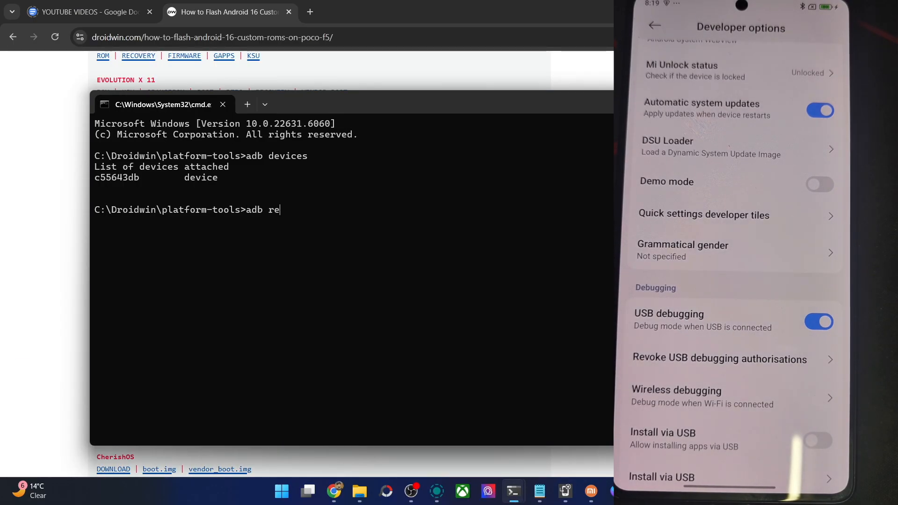
text(boot bootloader)
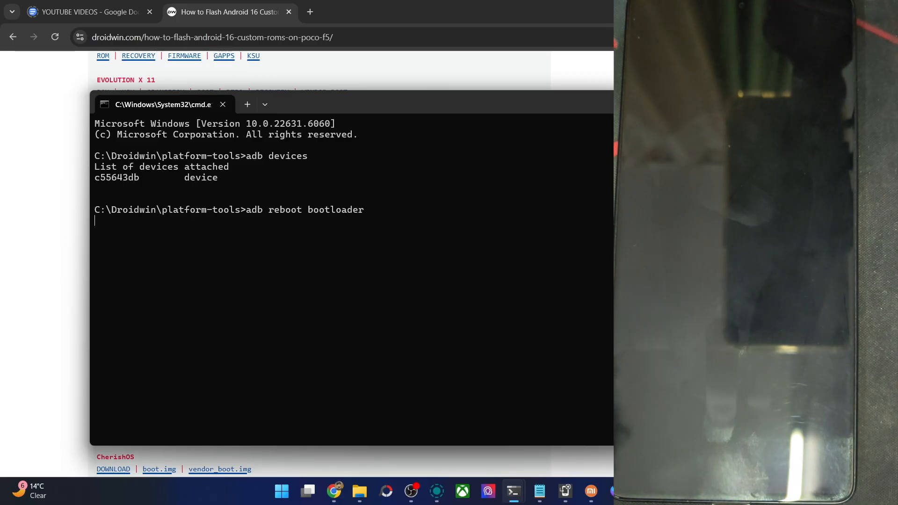
key(Return)
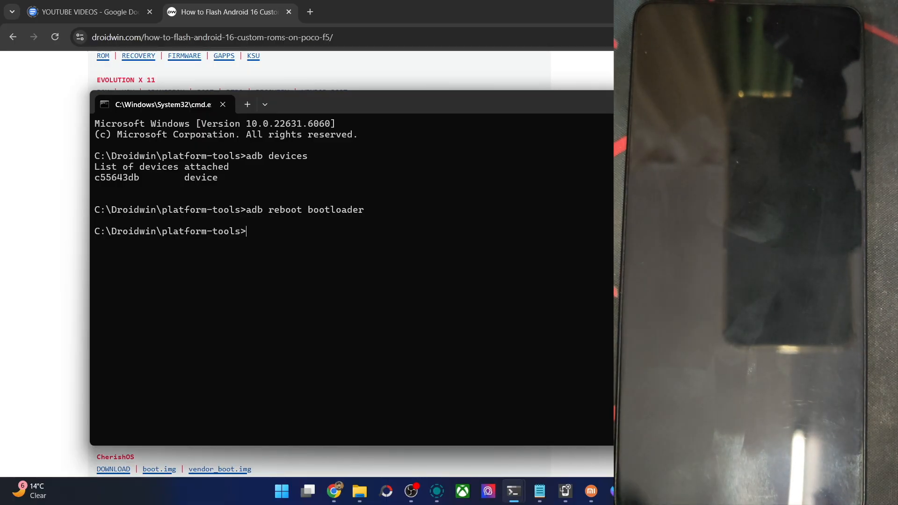
Run 'fastboot devices' to confirm the phone's serial appears in fastboot.
text(fast)
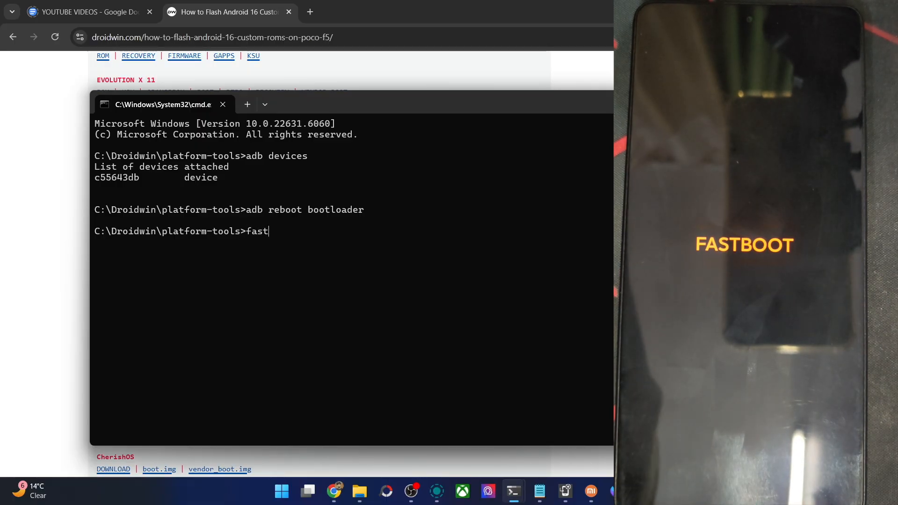
text(boot dev)
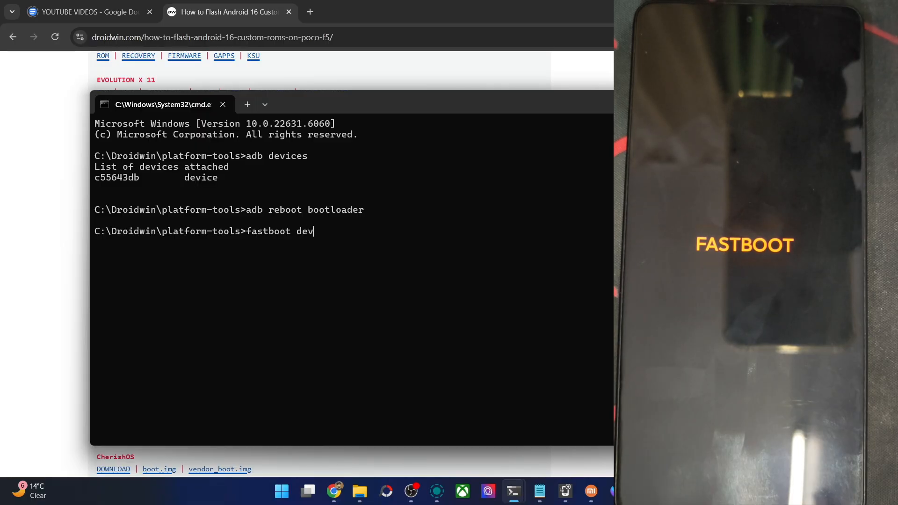
key(Return)
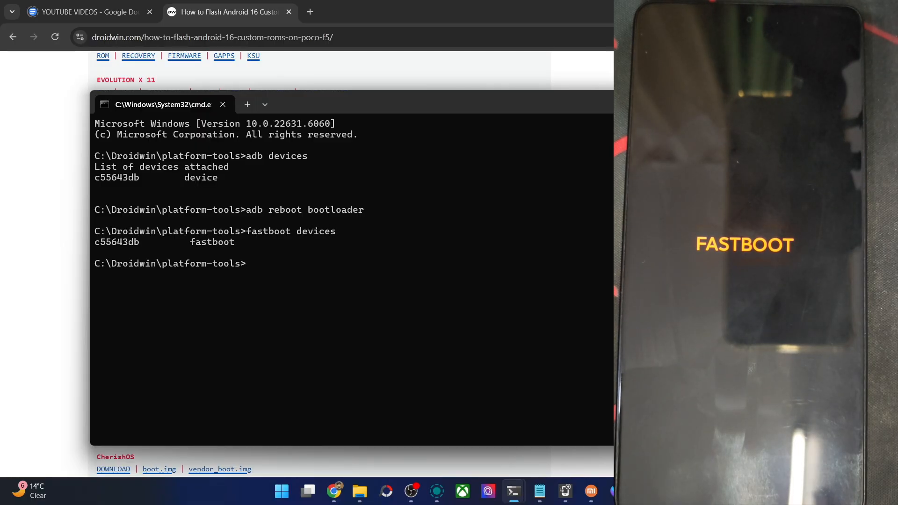
mouse_move(116, 247)
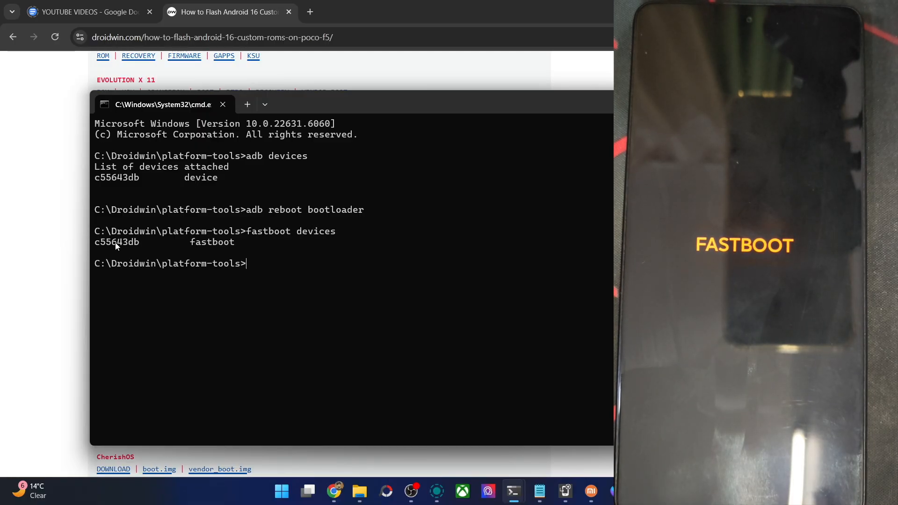
mouse_move(191, 255)
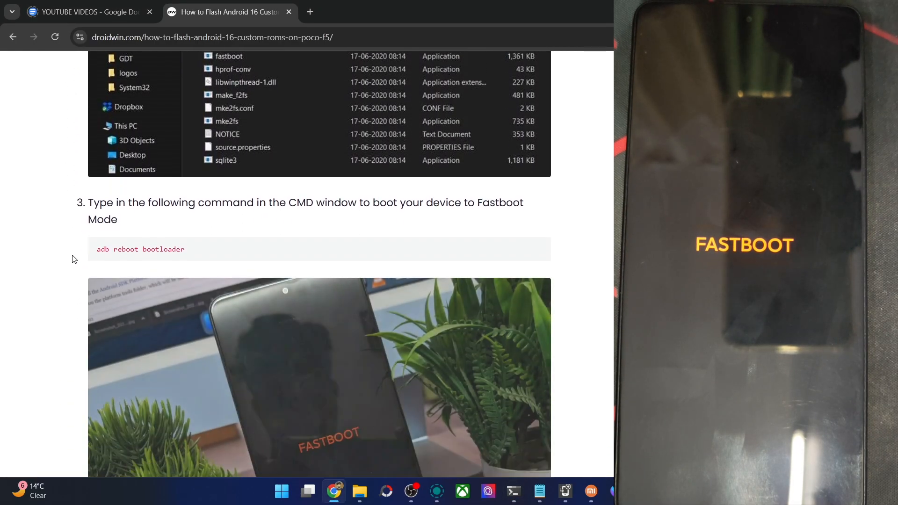
Expand Android Phone in Device Manager to see the Bootloader Interface, then return to the guide's driver steps.
scroll(down, 3)
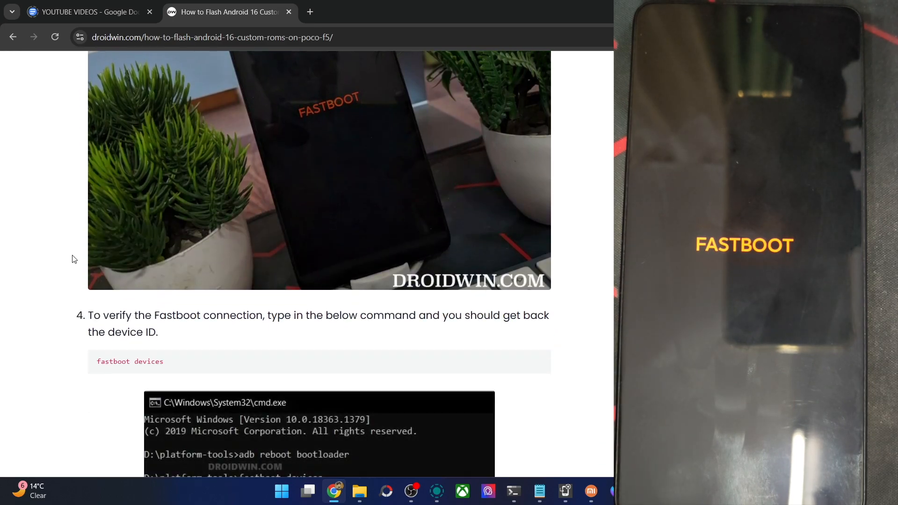
scroll(down, 3)
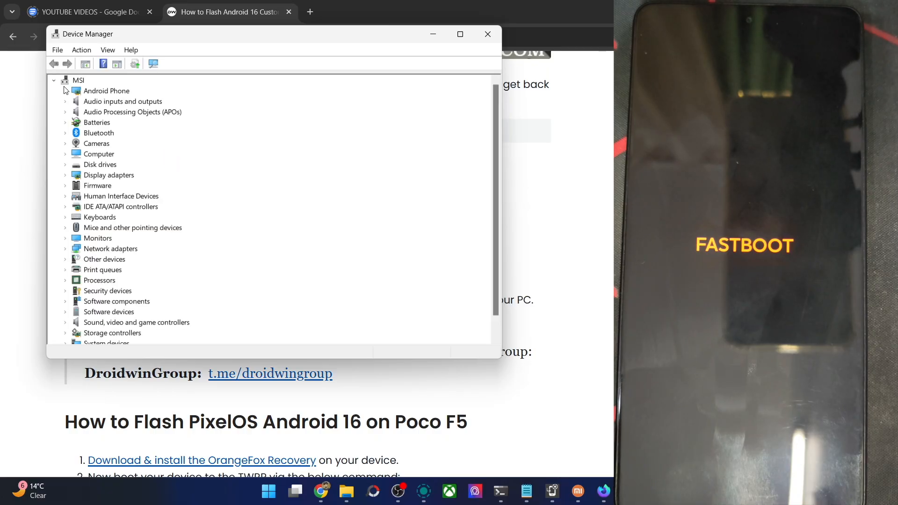
click(65, 90)
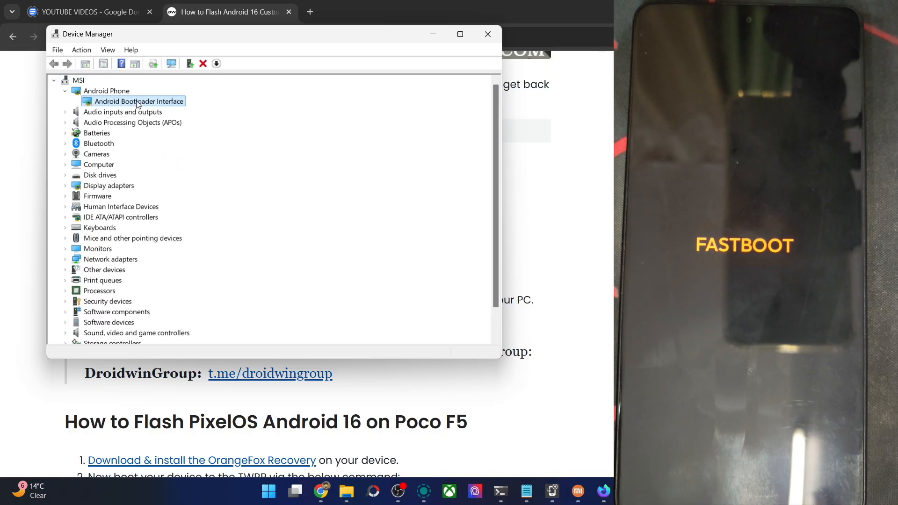
click(488, 34)
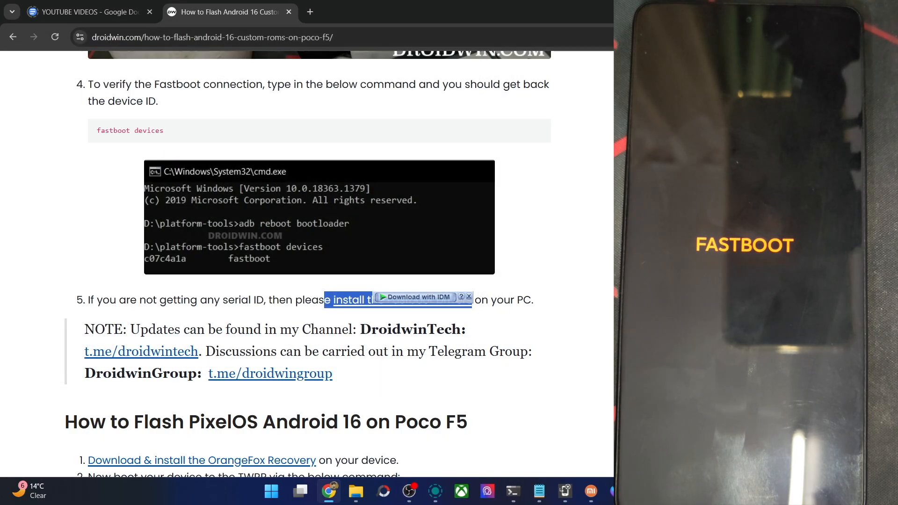
scroll(down, 3)
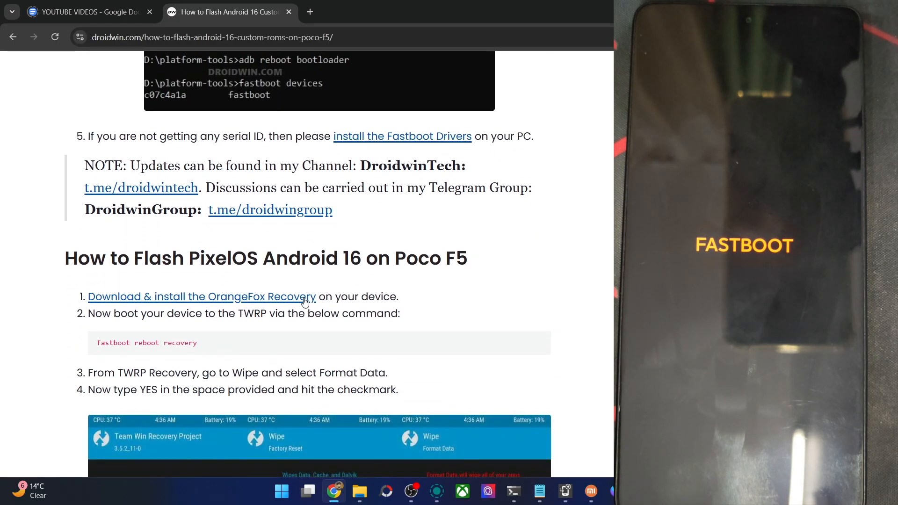
Follow the recovery installation link and scroll the Poco F5 TWRP guide to its Step 4 download links.
click(202, 297)
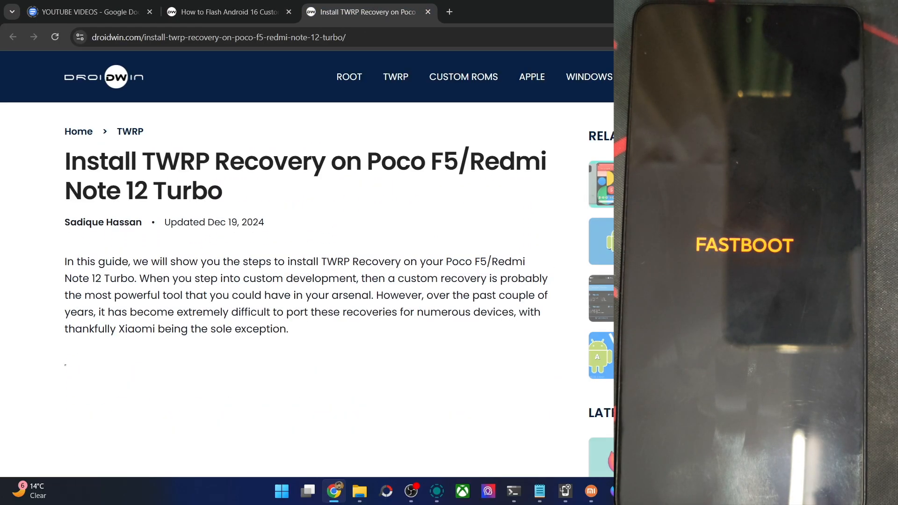
scroll(down, 3)
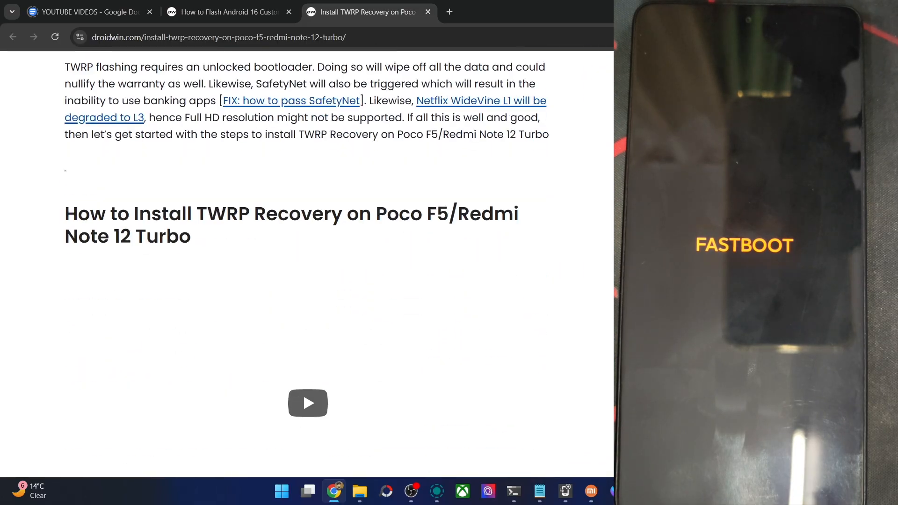
scroll(down, 3)
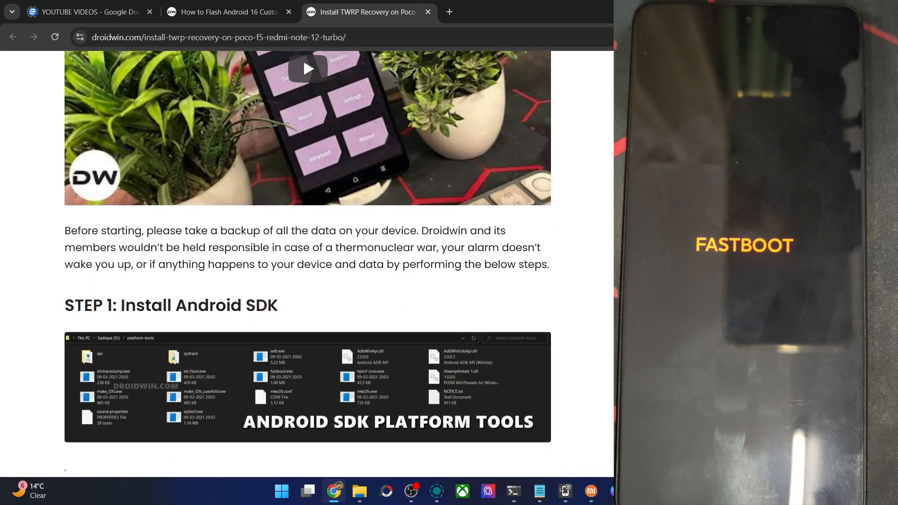
scroll(down, 3)
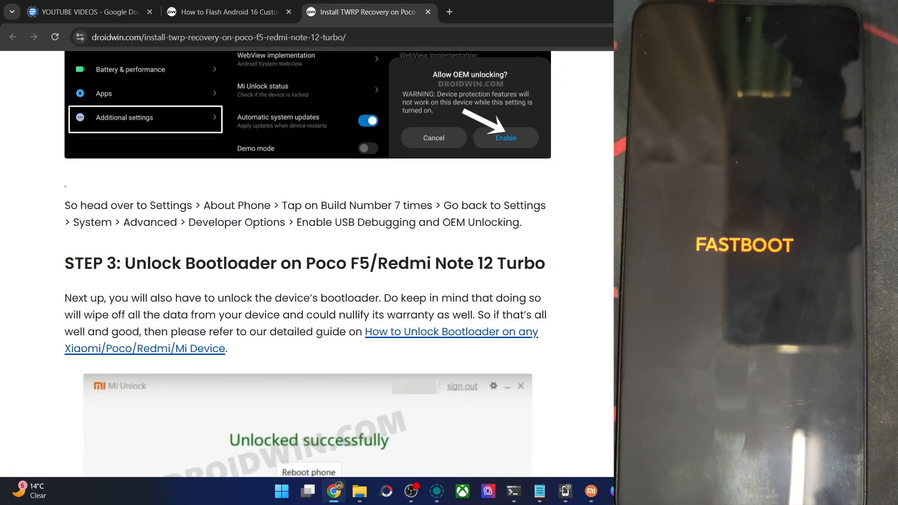
scroll(down, 3)
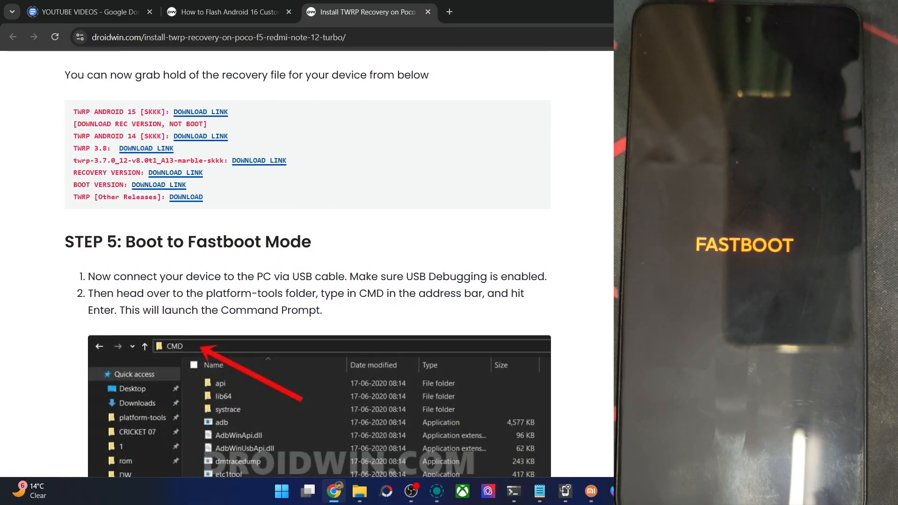
scroll(up, 3)
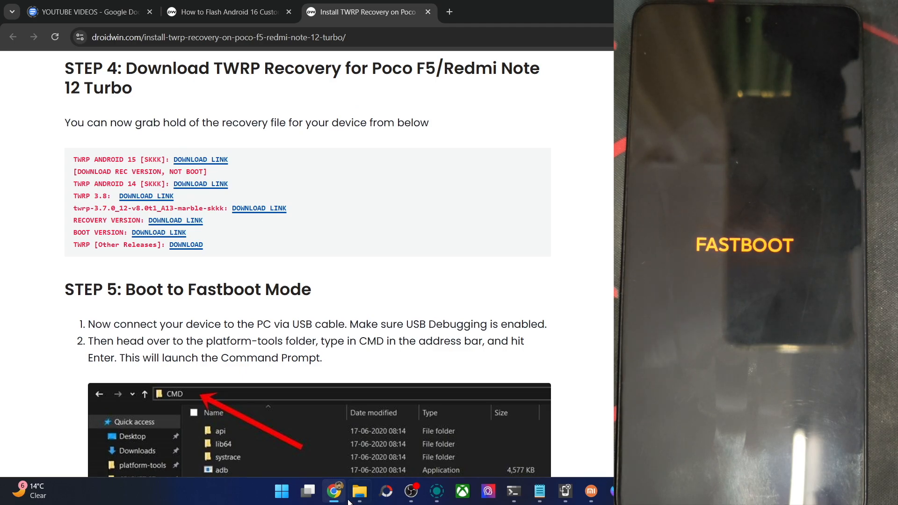
Copy REC-twrp-3.7.1_12-v9.0_A15-marble-skkk.img from Downloads into C:\Droidwin\platform-tools and rename it twrp.img.
click(359, 492)
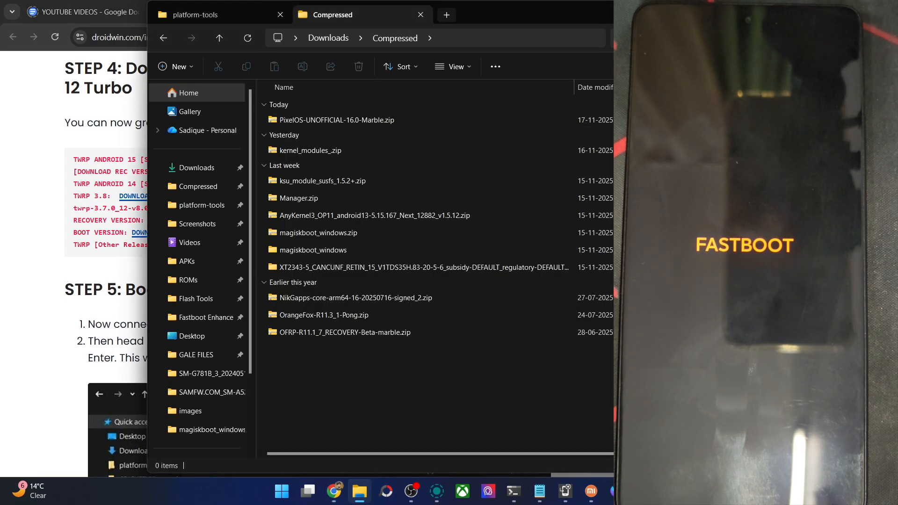
click(447, 14)
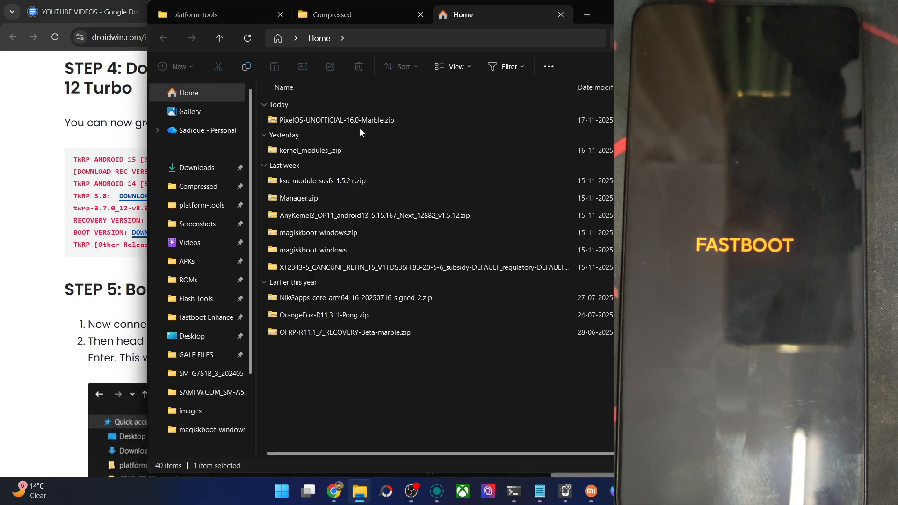
click(196, 168)
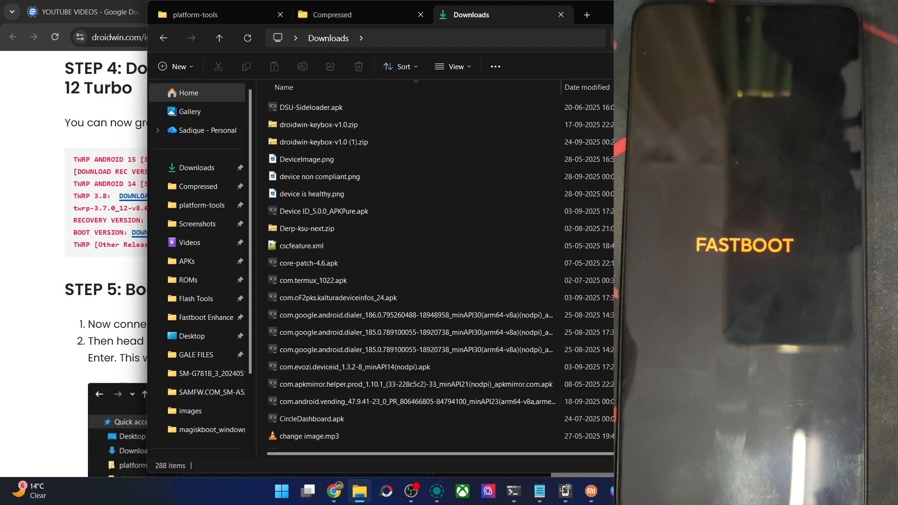
click(348, 439)
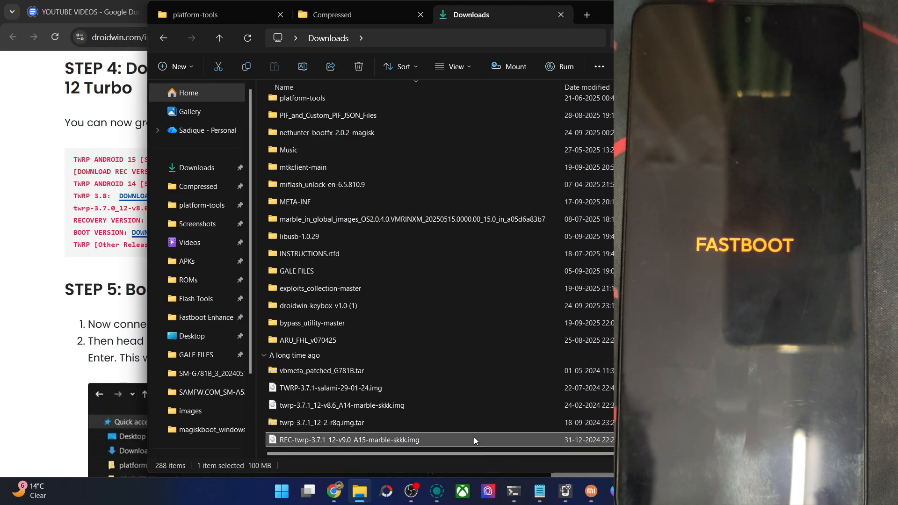
click(195, 14)
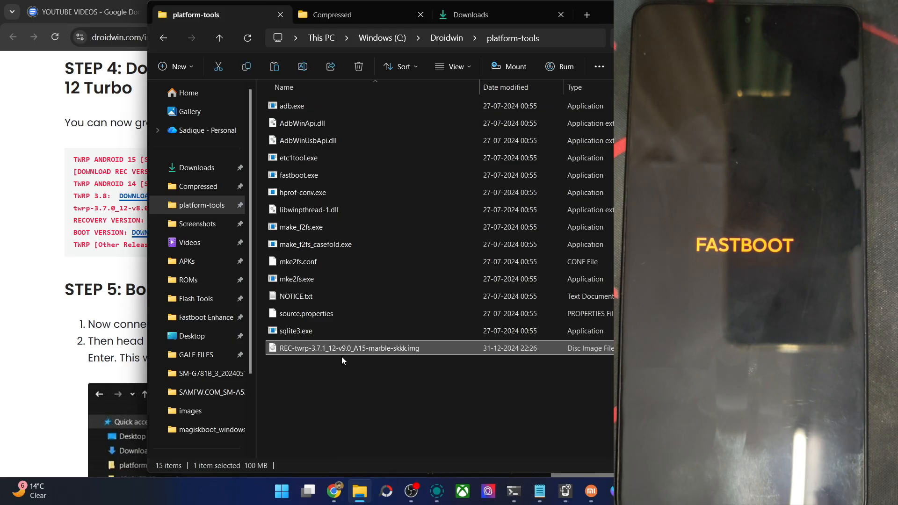
double_click(348, 347)
text(twrp)
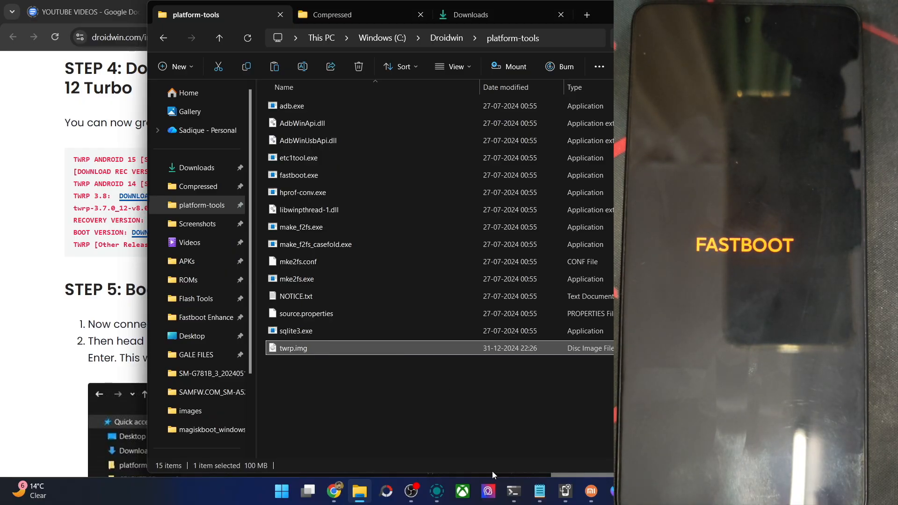
Run 'fastboot flash recovery_ab twrp.img' to flash TWRP to both recovery slots.
click(513, 491)
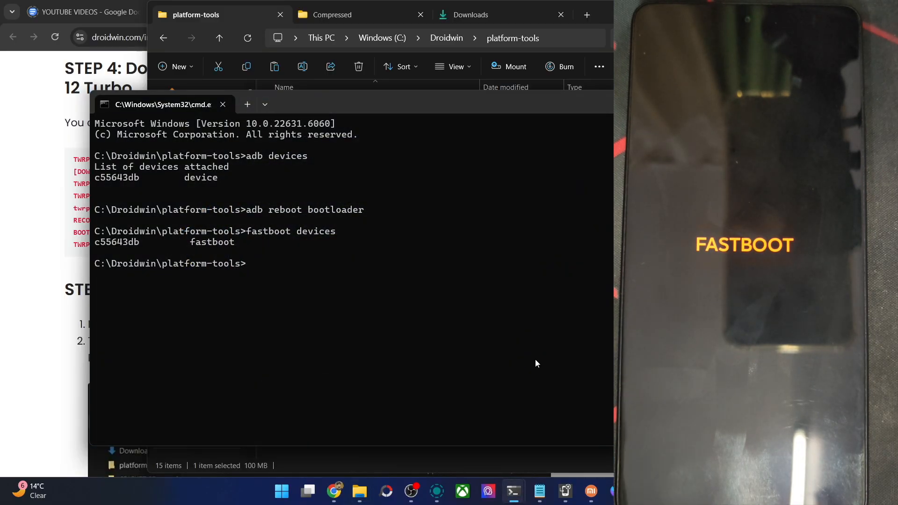
text(fastboot)
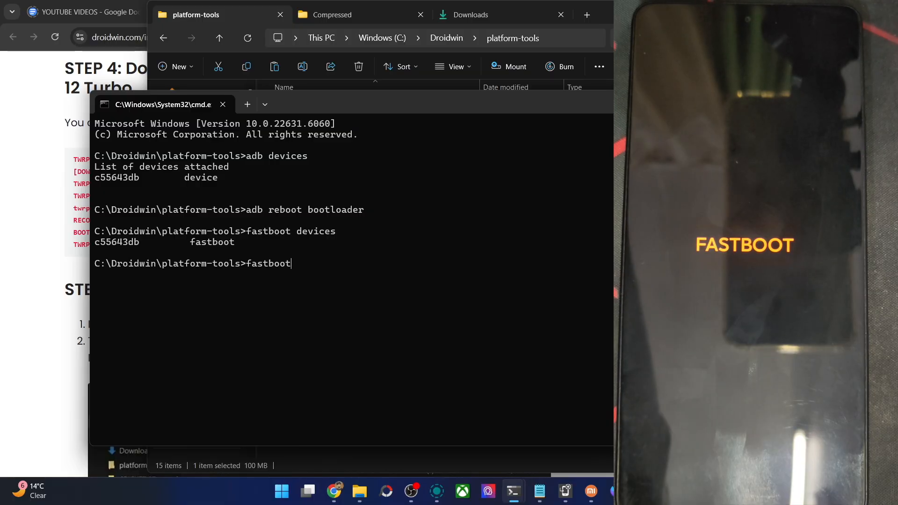
text(flash recovery twrp.)
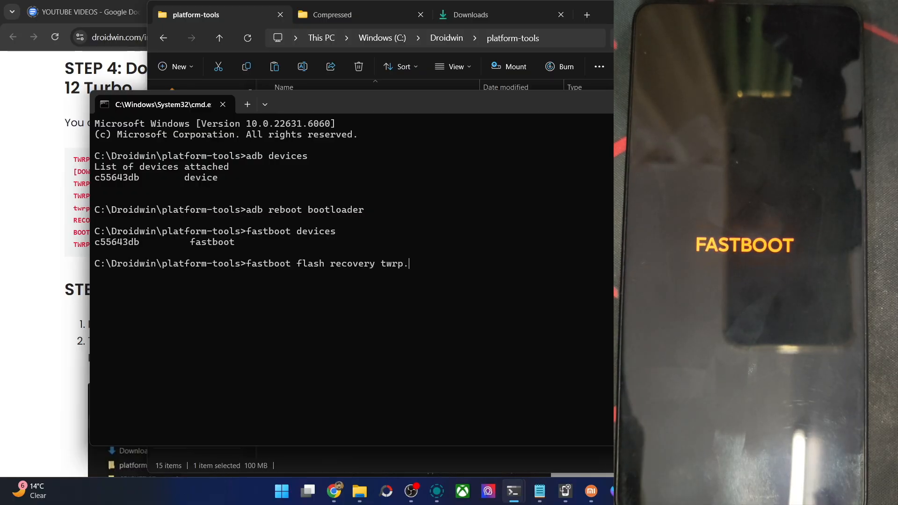
text(img)
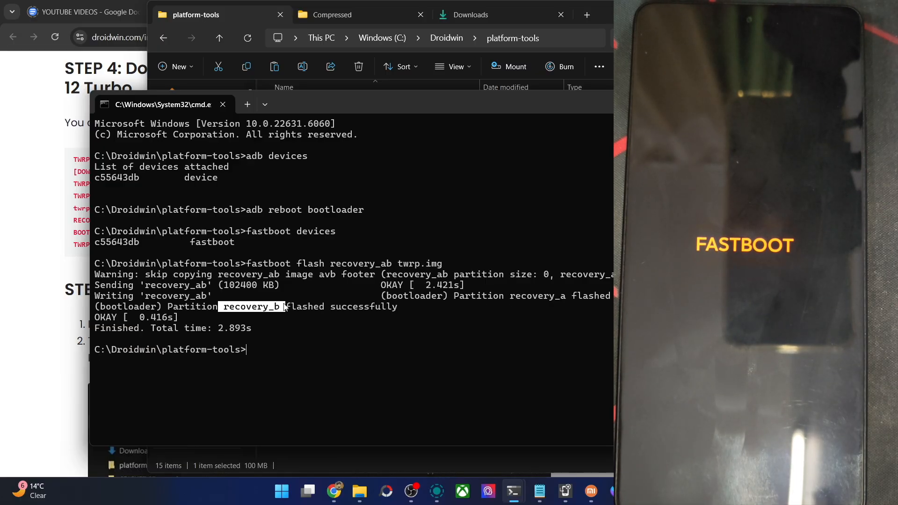
Run 'fastboot reboot recovery' to boot the phone into TWRP.
text(fas)
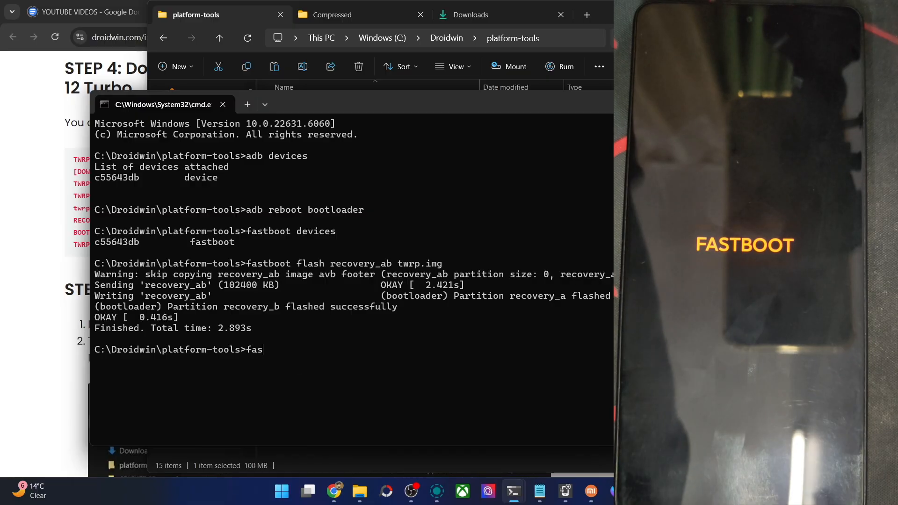
text(tboo)
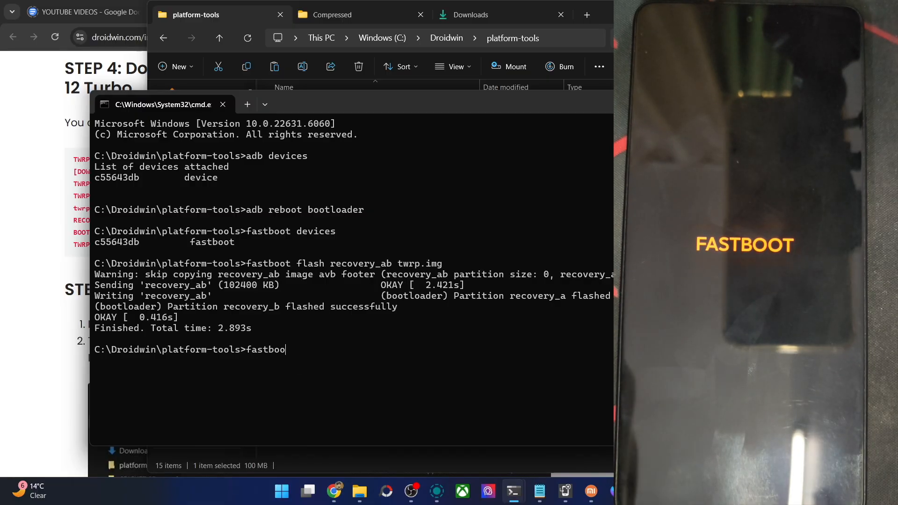
text(t reboot reco)
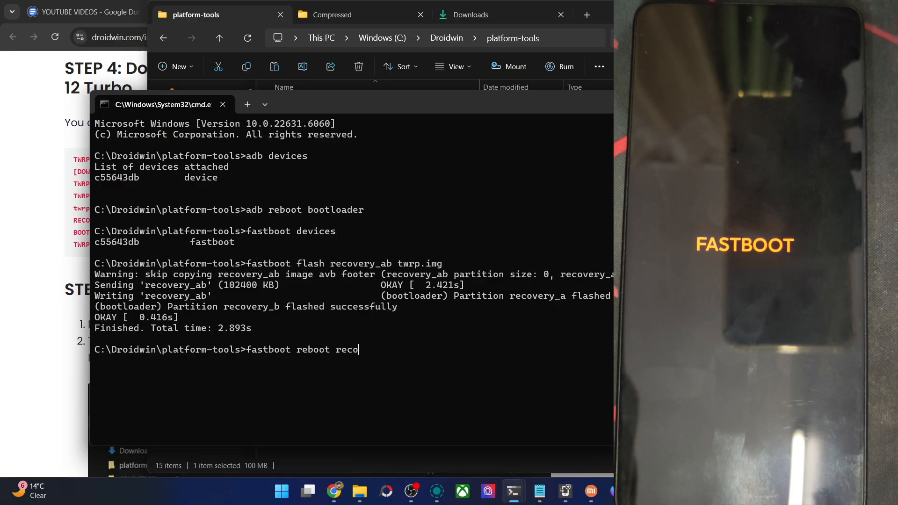
key(Return)
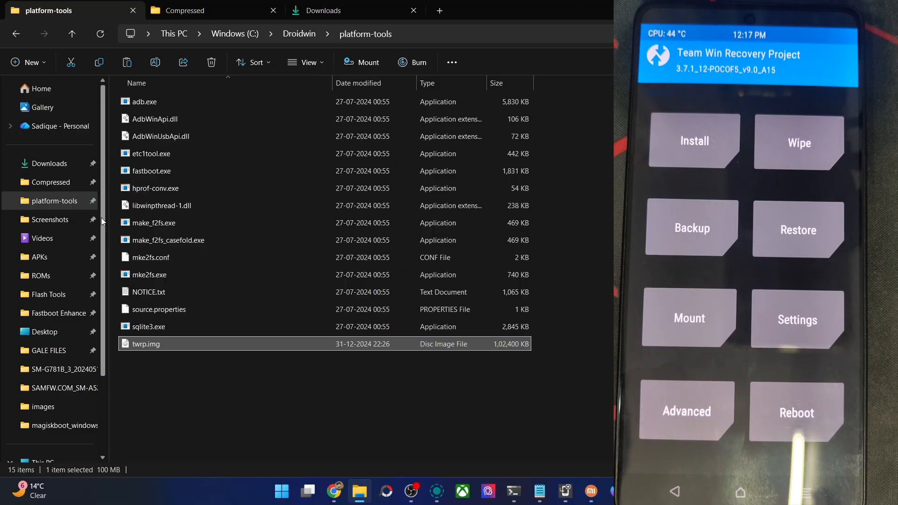
scroll(down, 3)
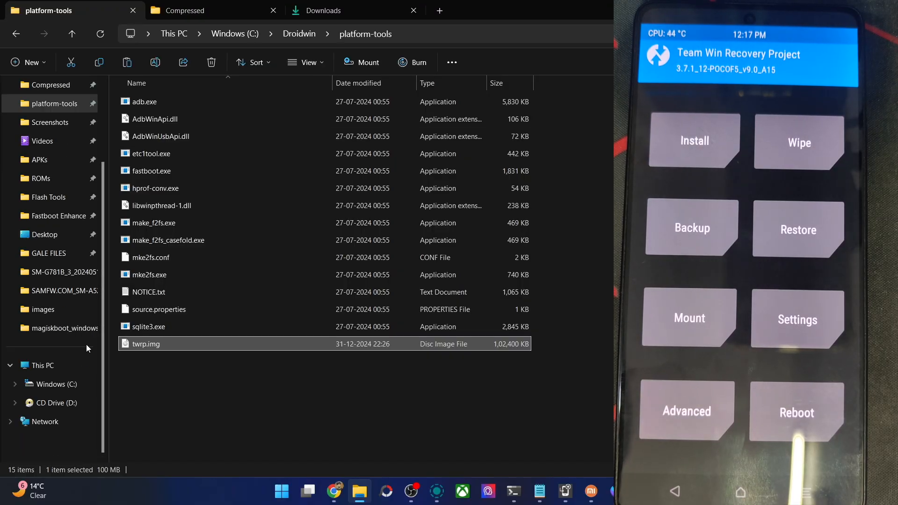
click(51, 384)
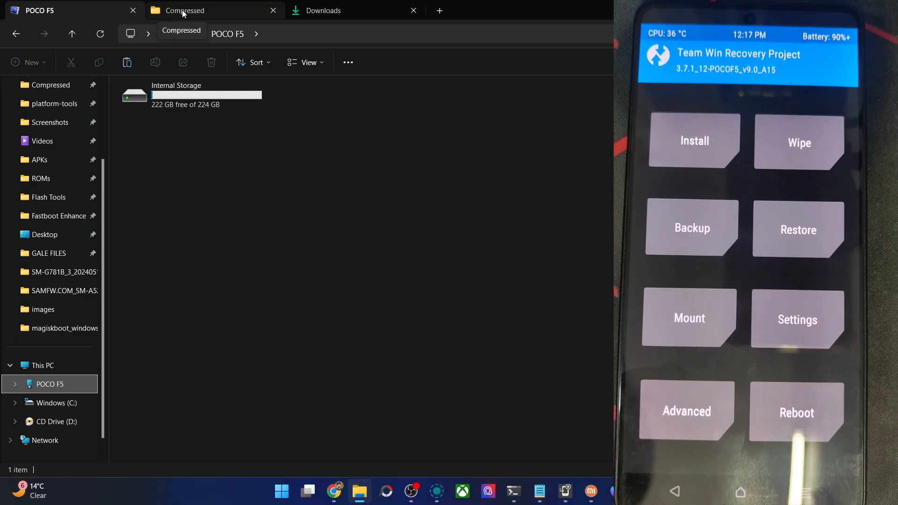
click(184, 10)
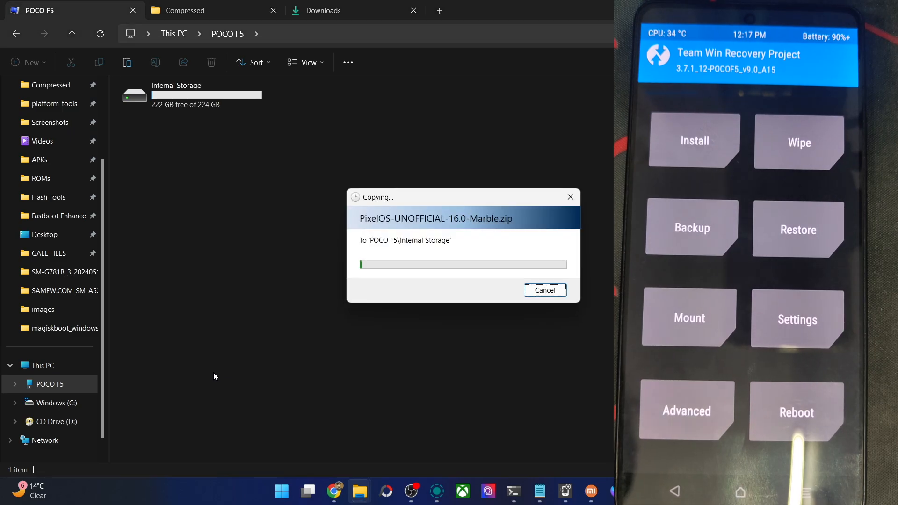
mouse_move(543, 290)
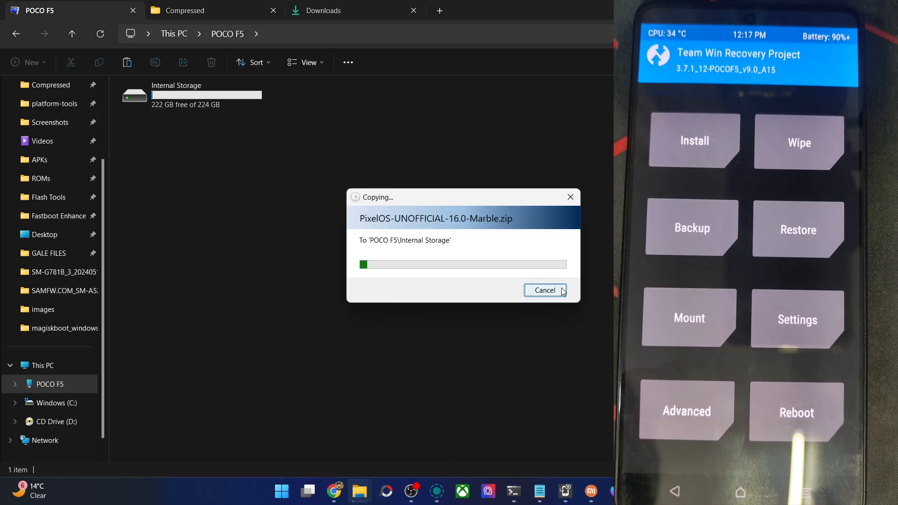
click(544, 290)
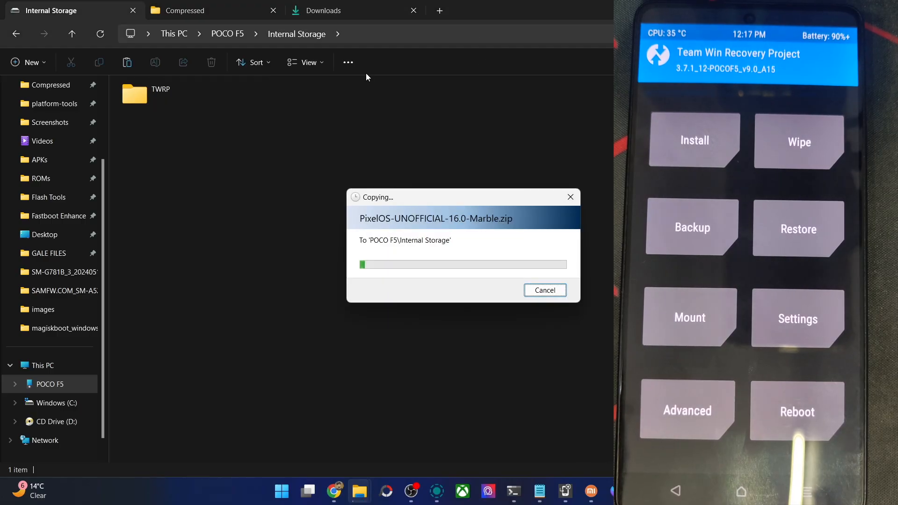
mouse_move(48, 197)
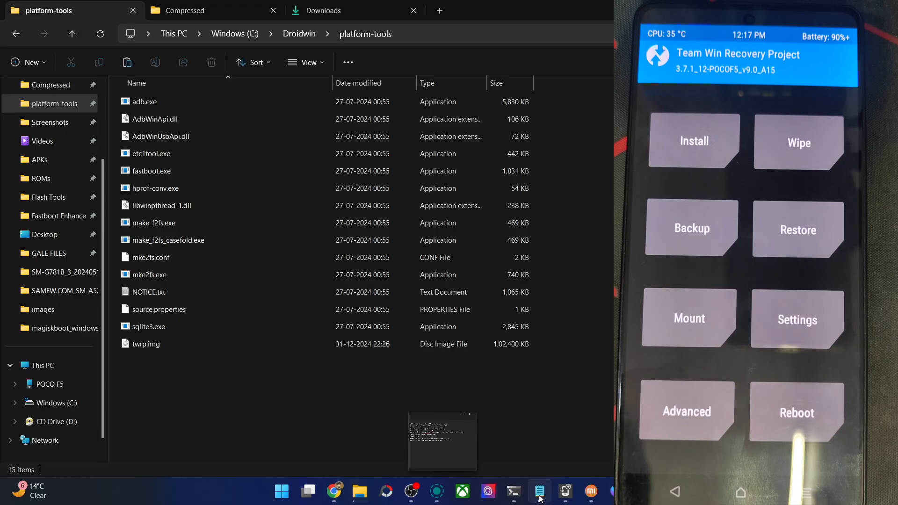
Write 'adb push rom.zip /sdcard' in Notepad and select it all for copying.
click(538, 491)
text(adb p)
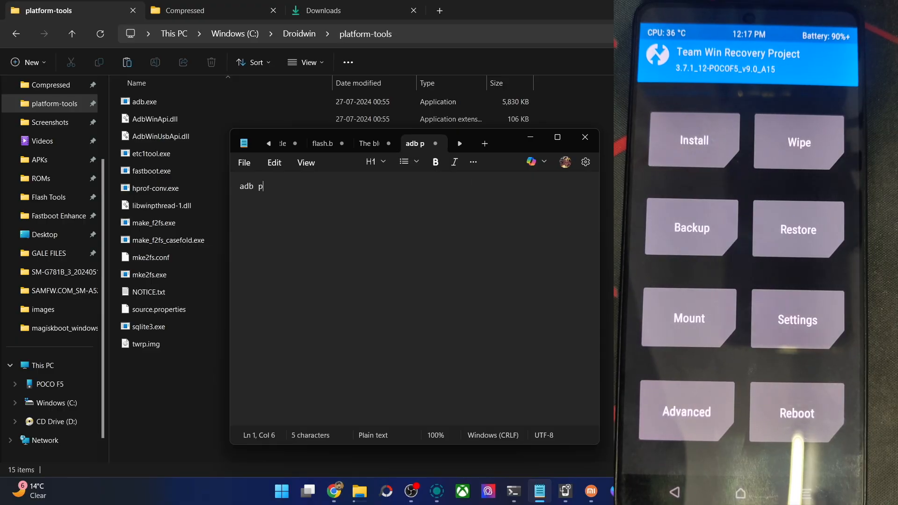
text(ush rom.zip)
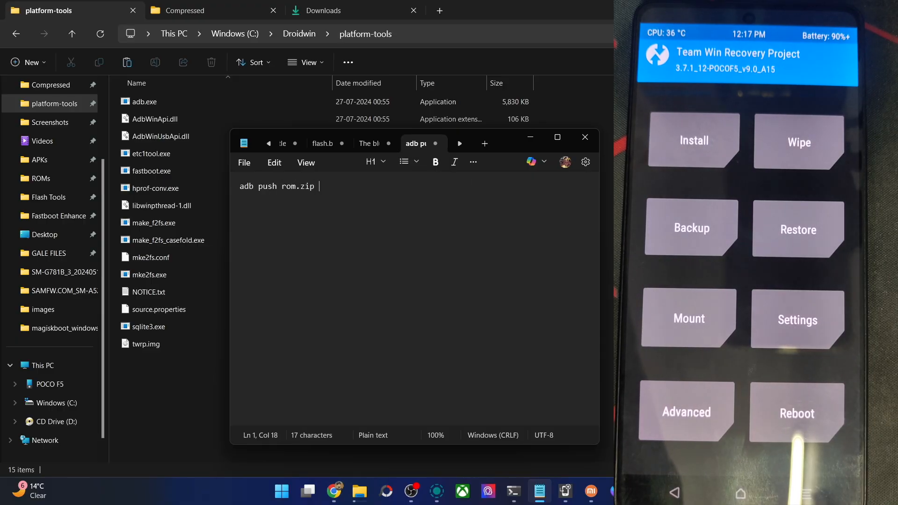
text(/sdcard)
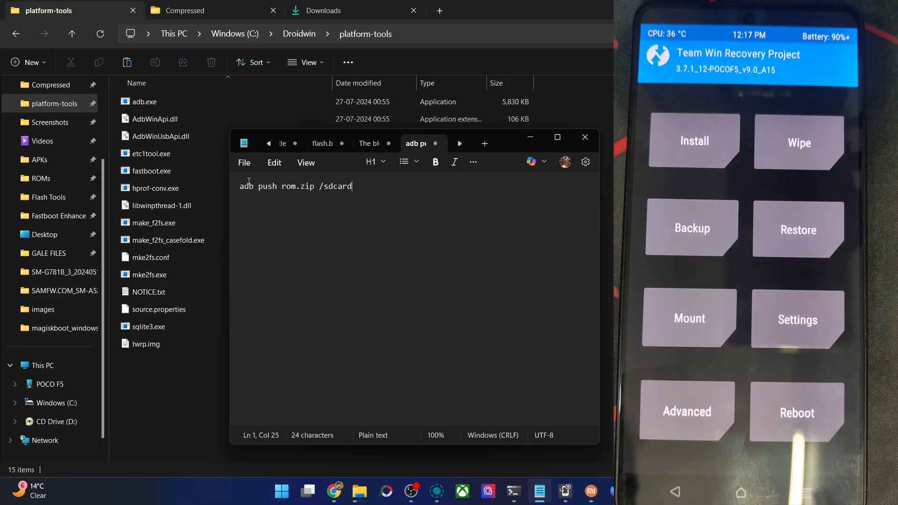
key(ctrl+a)
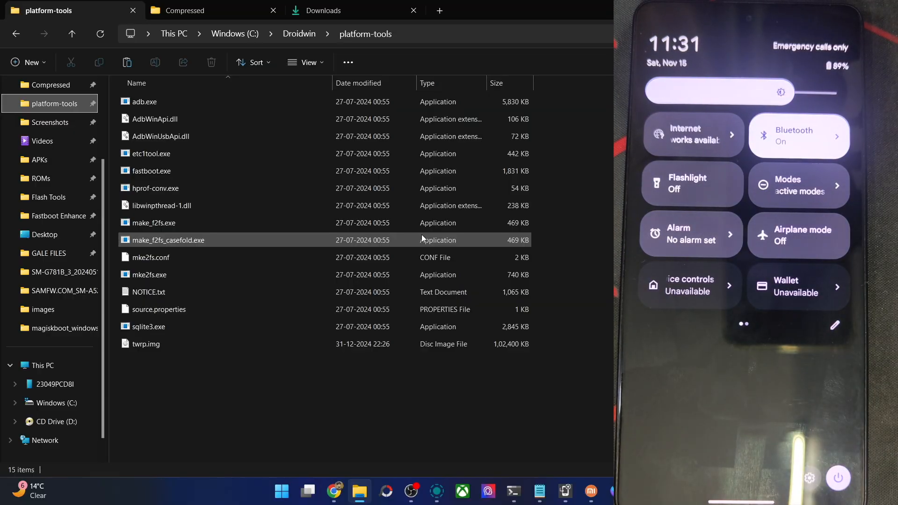
Bring Chrome forward and read DroidWin's 'All New Features in Android 16 QPR 1' custom ROM article.
click(808, 477)
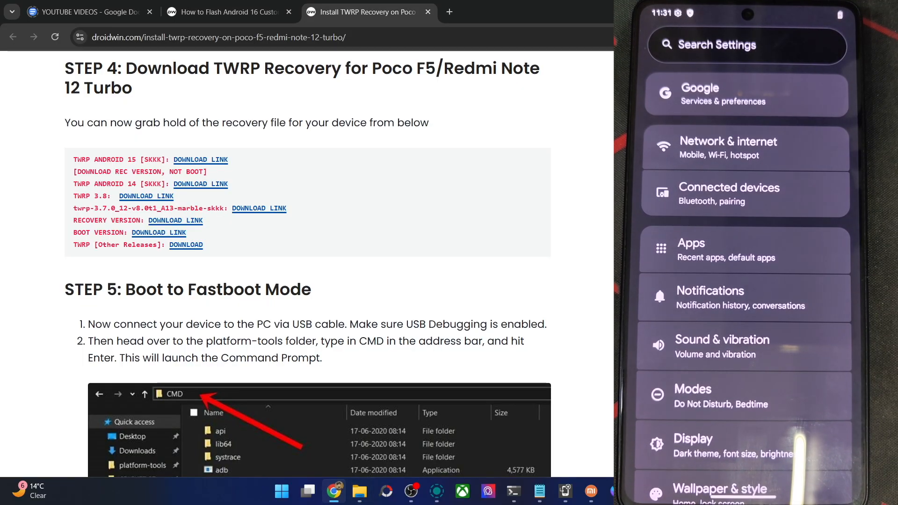
scroll(up, 3)
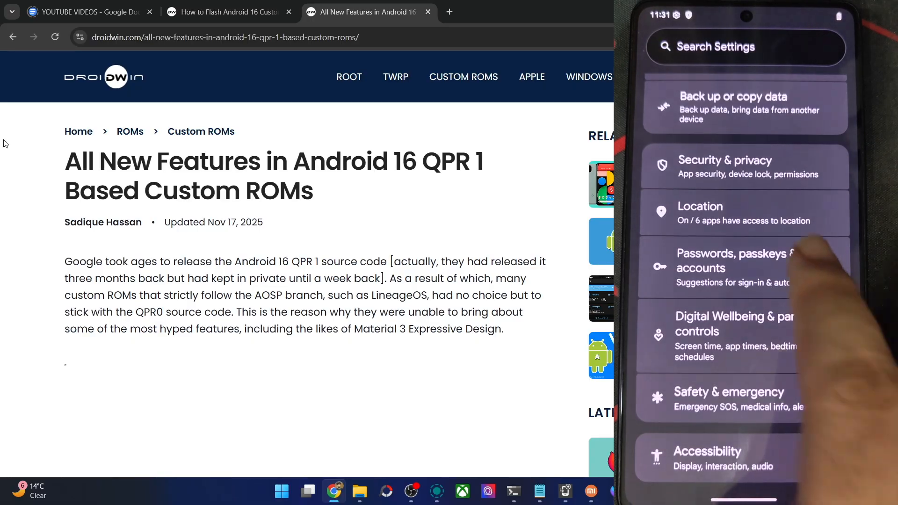
scroll(up, 3)
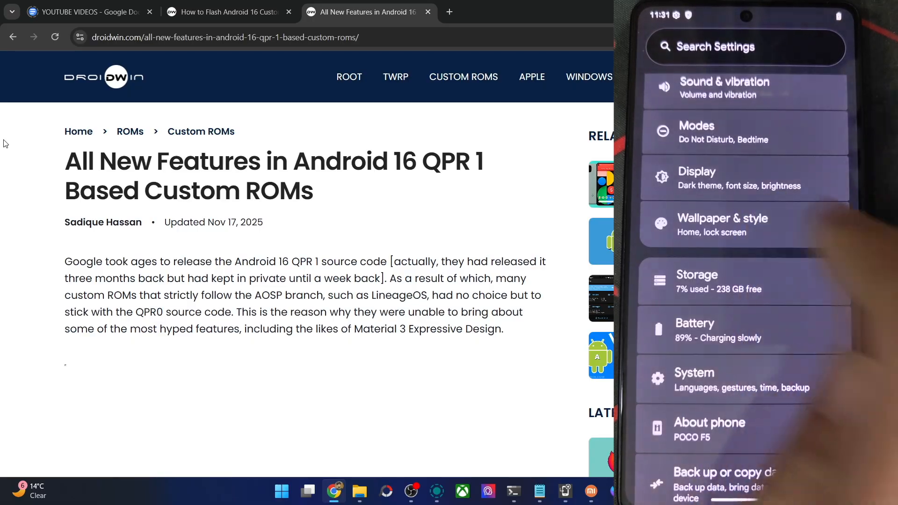
click(697, 178)
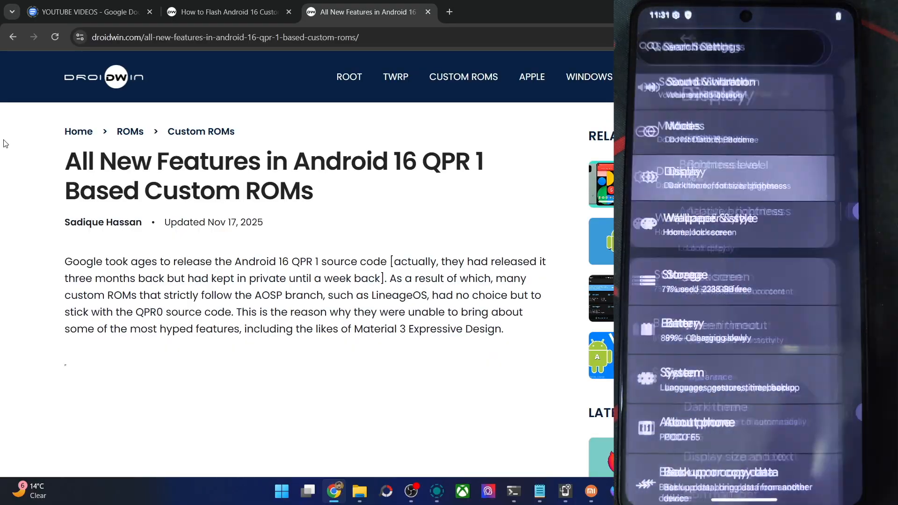
click(685, 172)
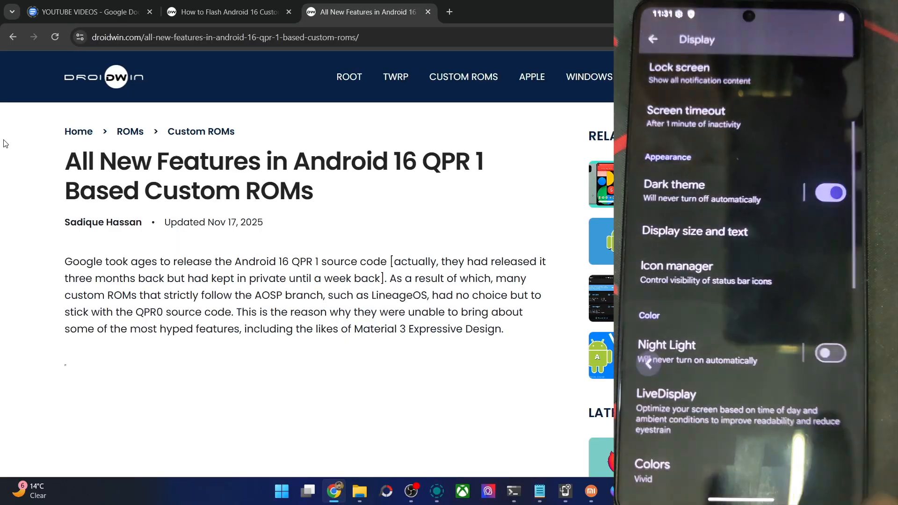
scroll(down, 3)
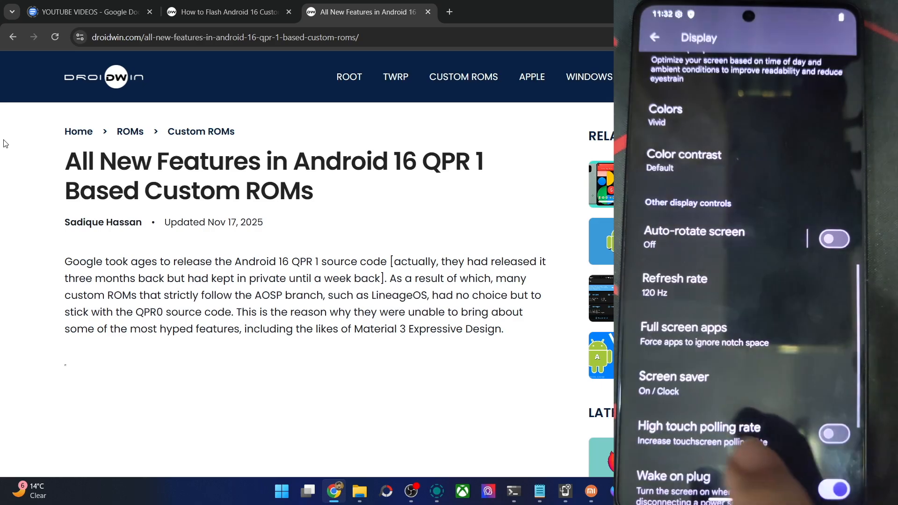
scroll(down, 3)
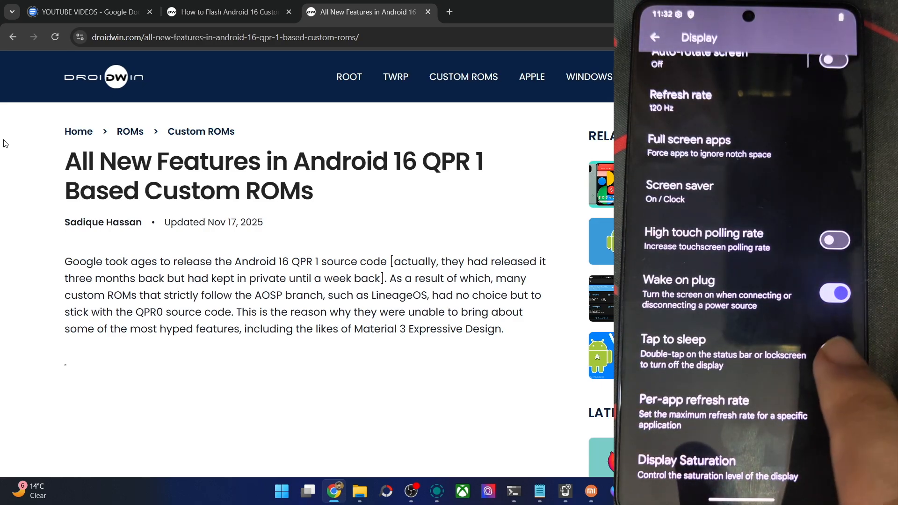